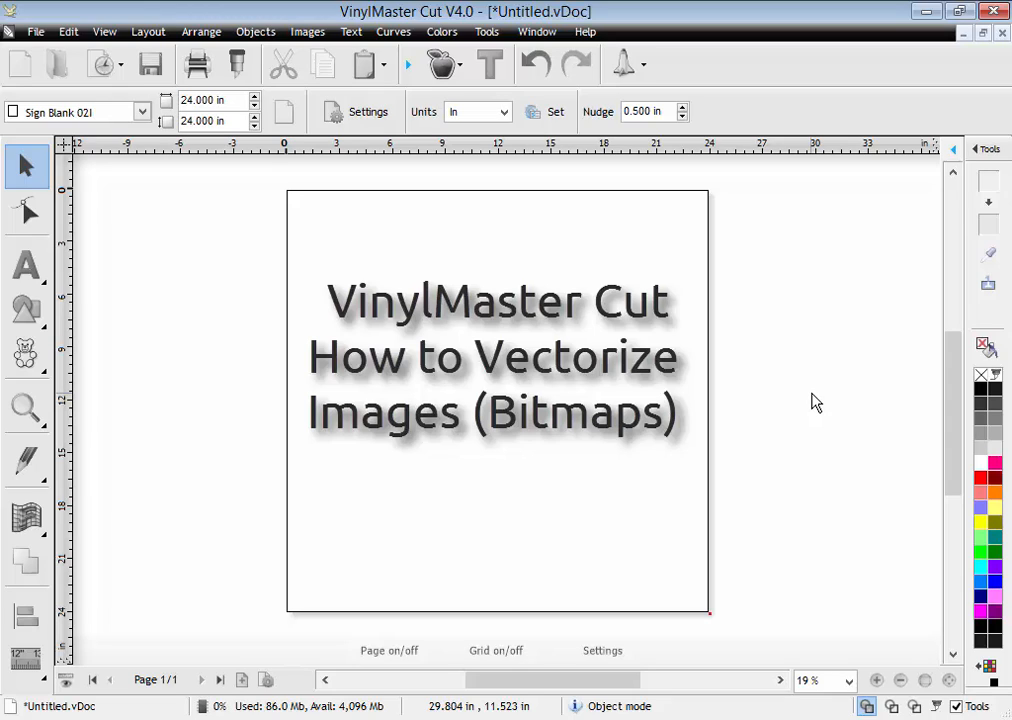
mouse_move(808, 403)
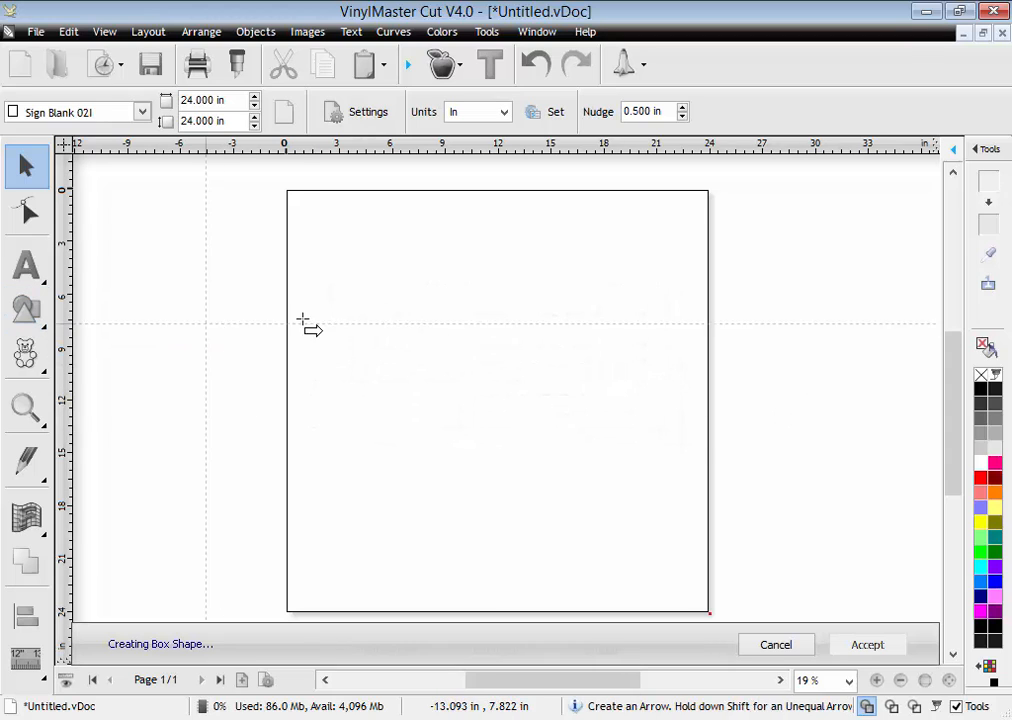
Place the solid black arrow shape in the centre of the blank page
left_click(895, 644)
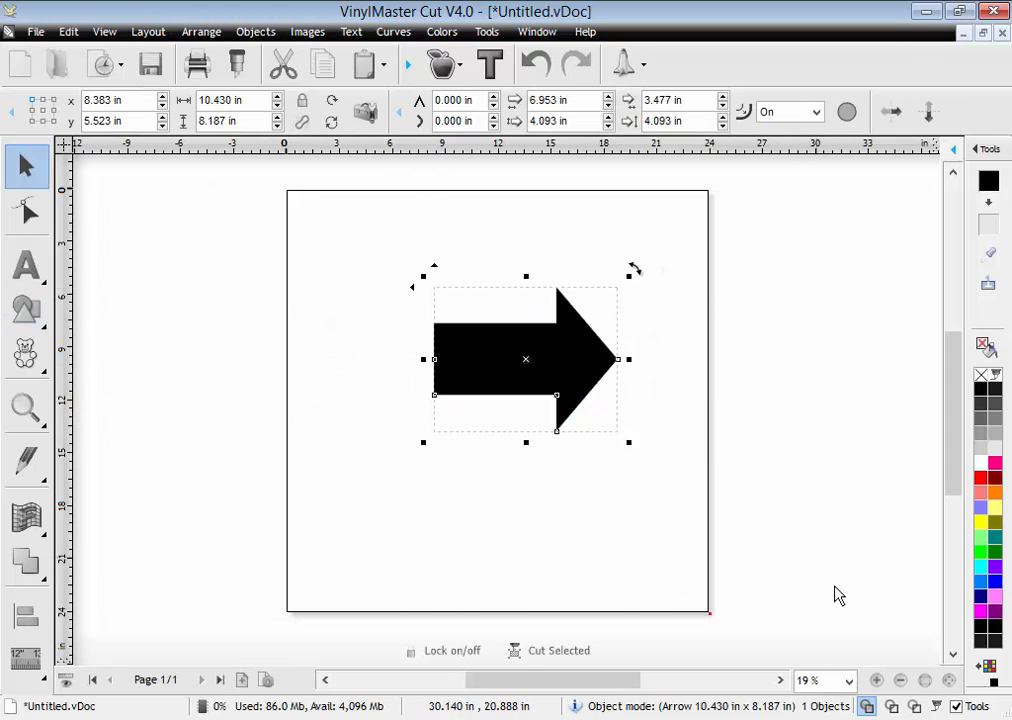
left_click(24, 309)
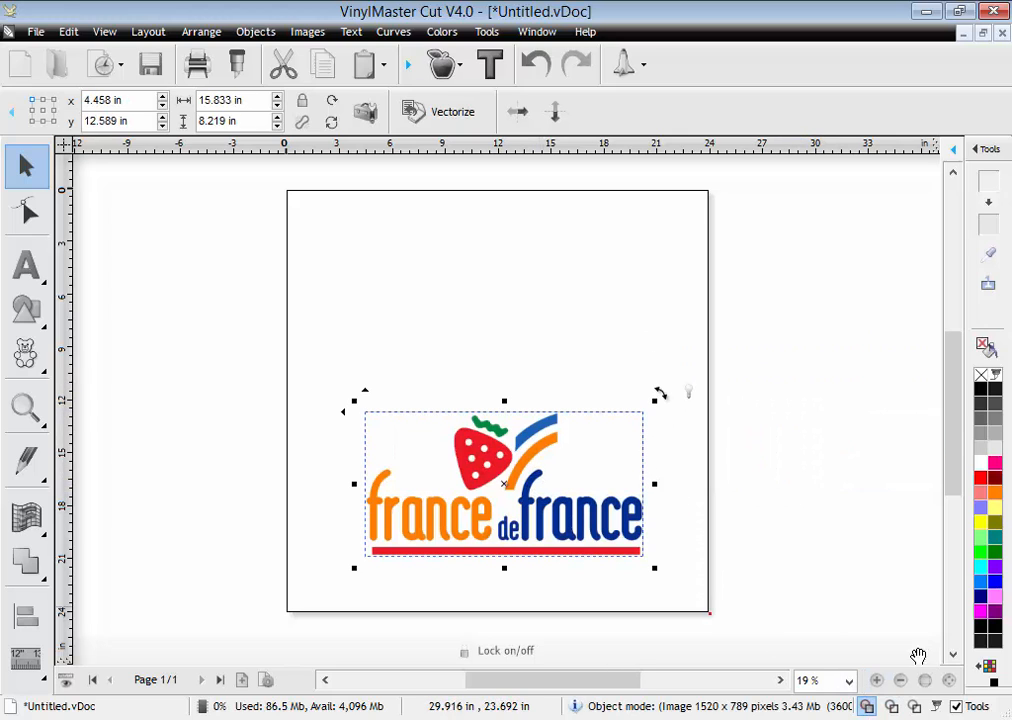
mouse_move(78, 303)
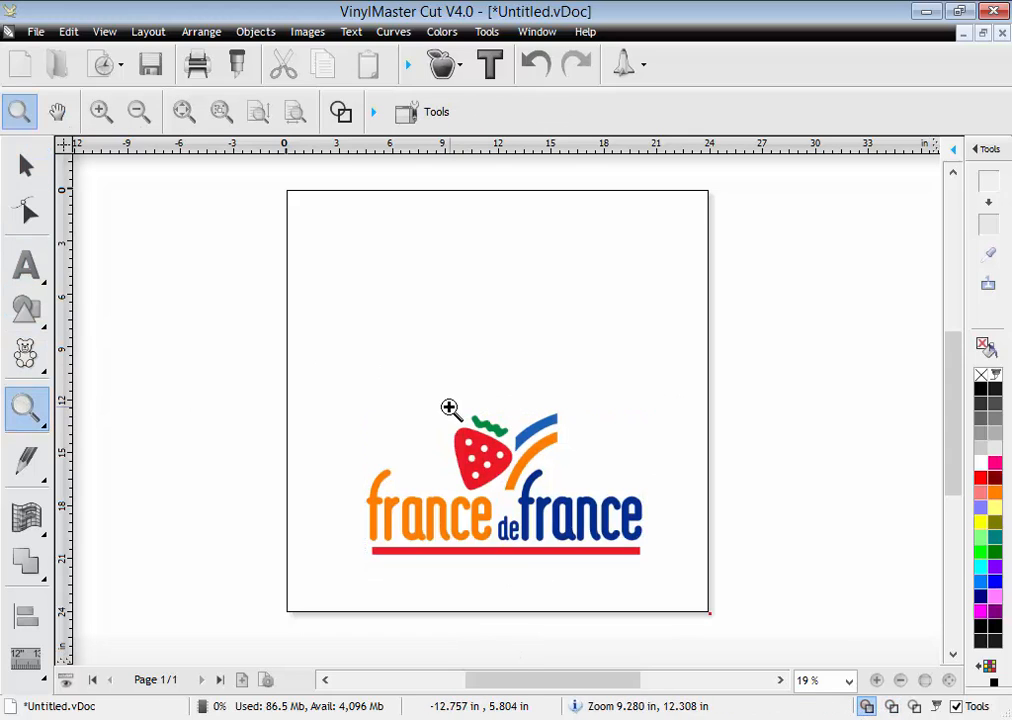
Select the imported France de France logo image on the page
left_click(452, 410)
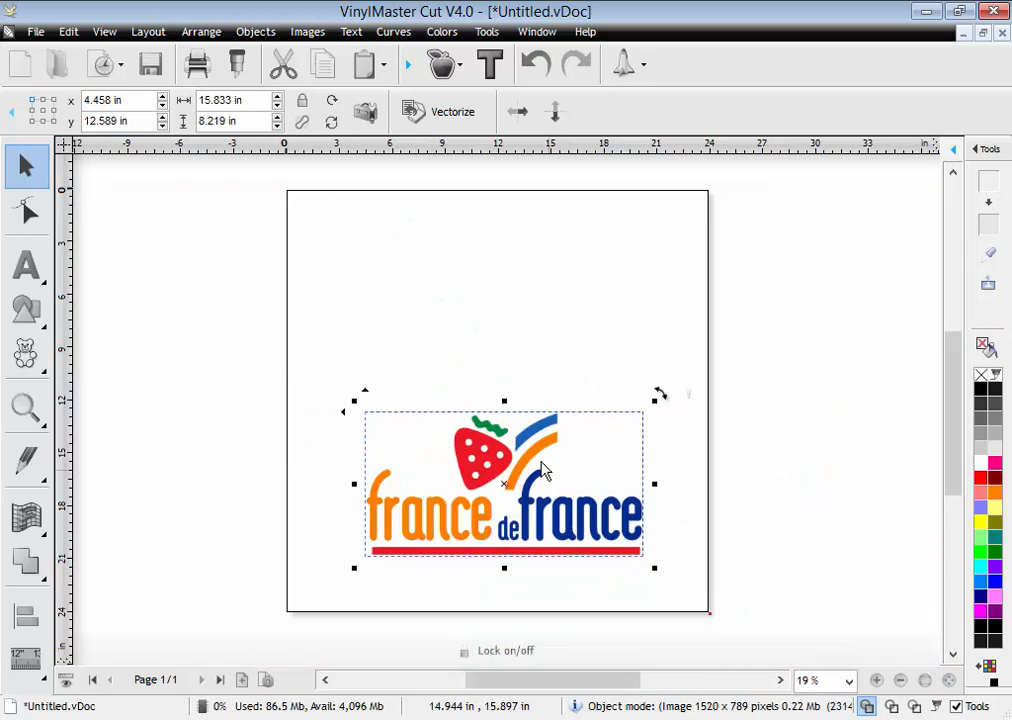
mouse_move(507, 470)
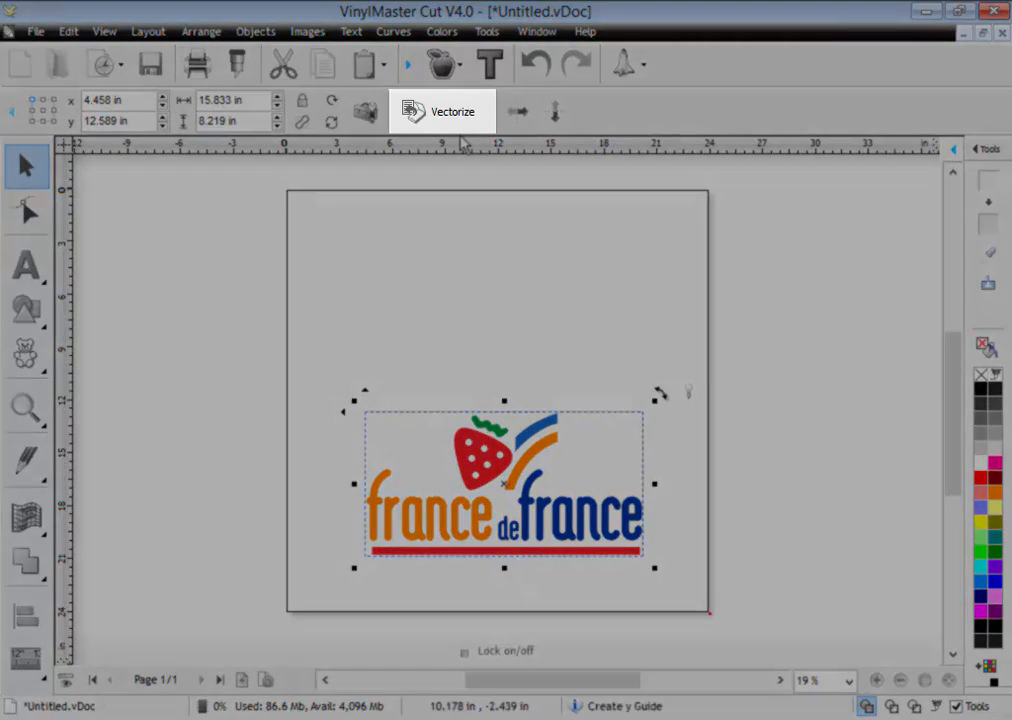
mouse_move(447, 111)
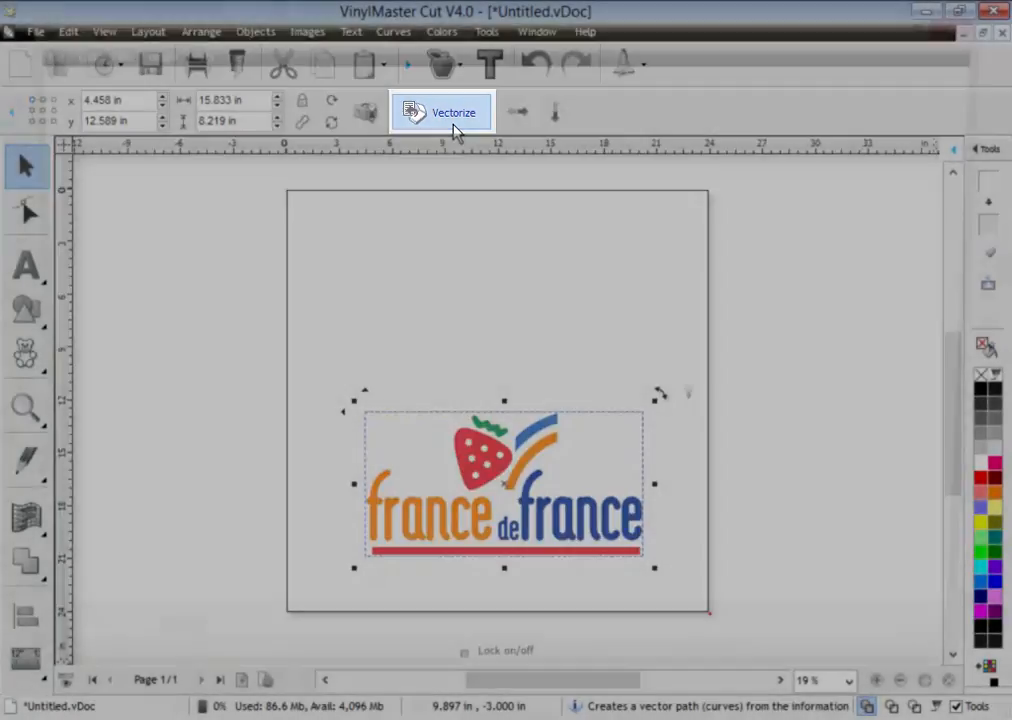
Open the Vectorizer on the logo and raise the trace colours to 5
left_click(444, 111)
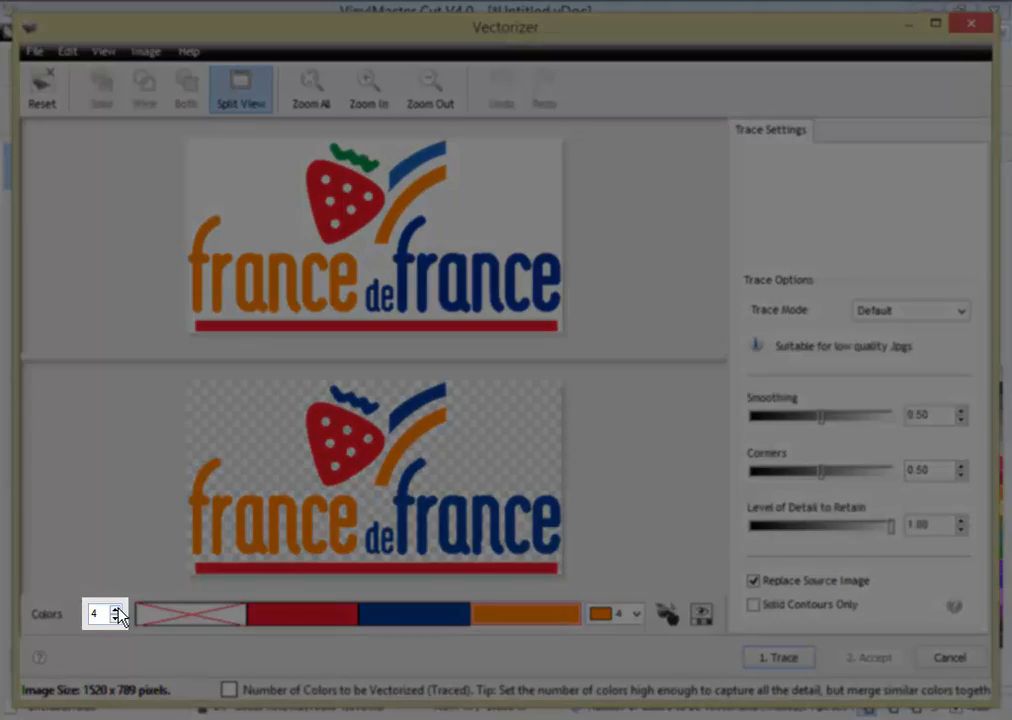
mouse_move(117, 613)
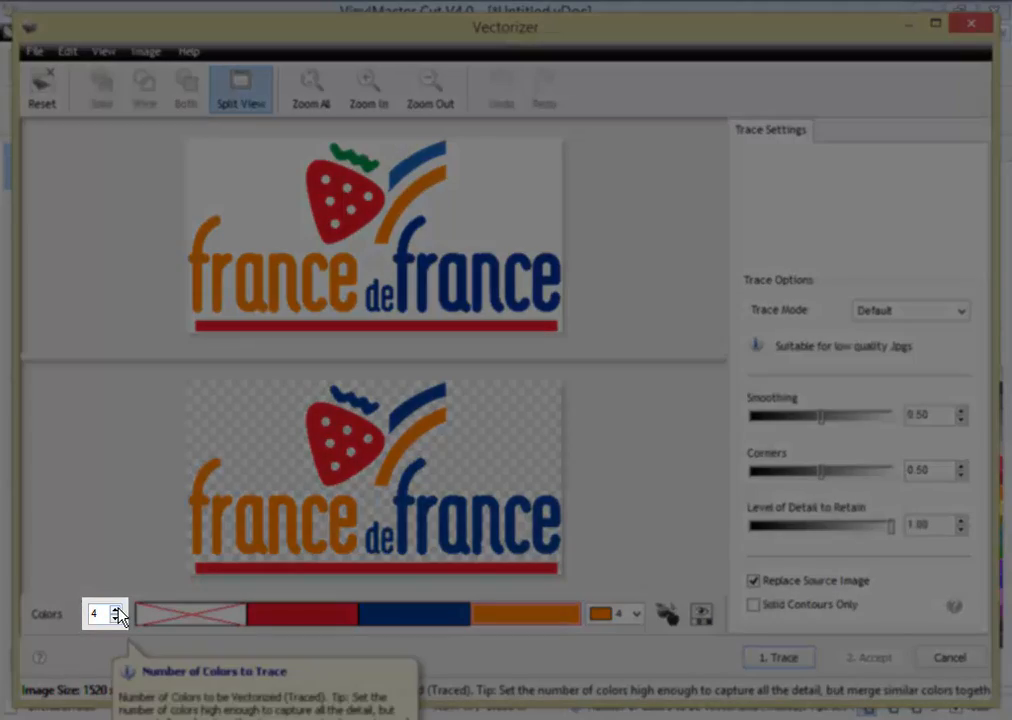
left_click(115, 610)
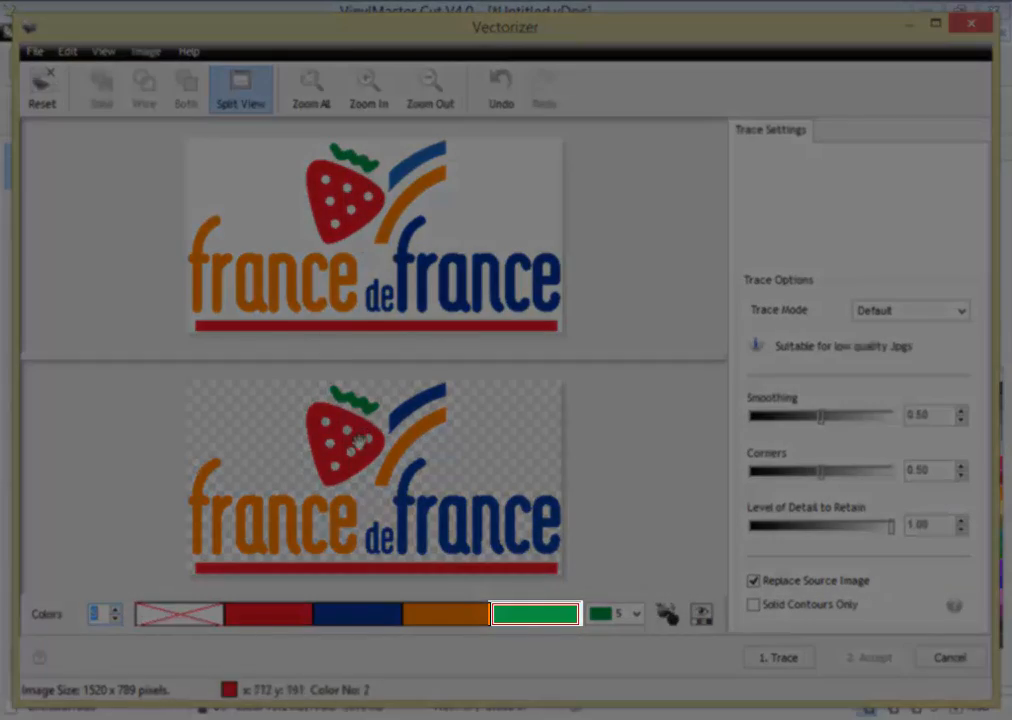
left_click(178, 615)
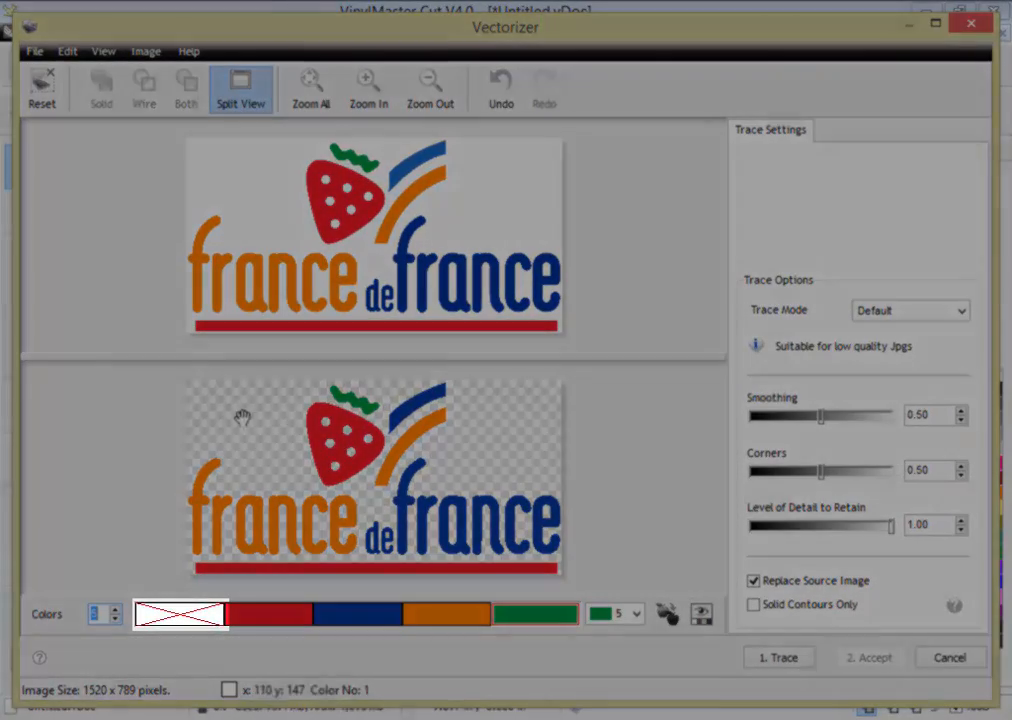
left_click(181, 615)
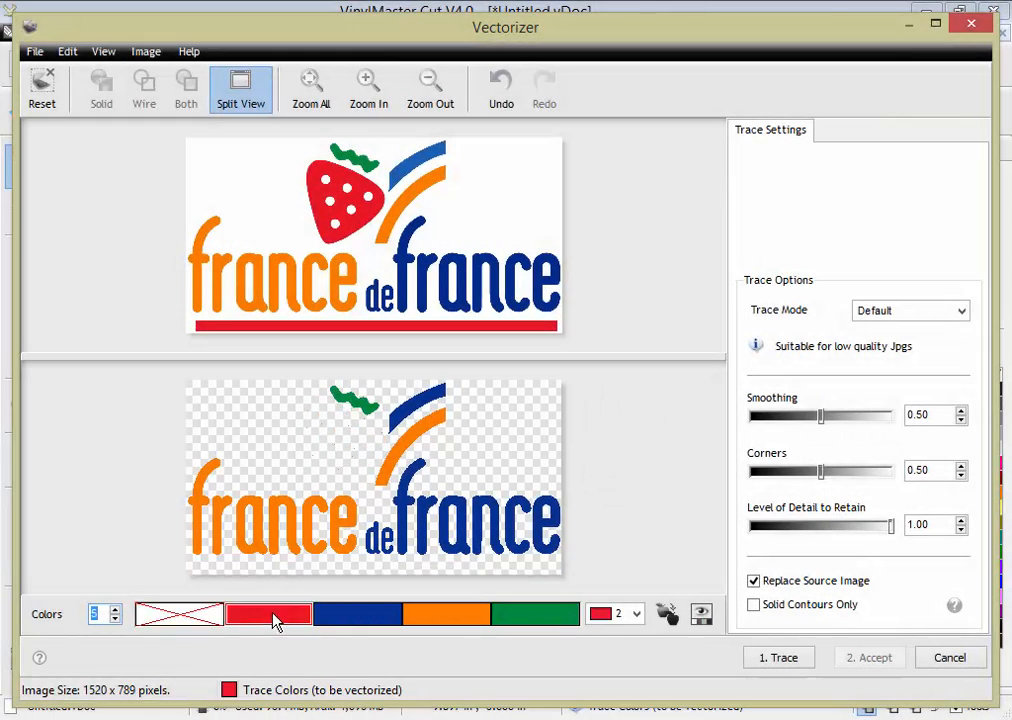
Toggle the red and green trace swatches to preview the colour result
left_click(529, 613)
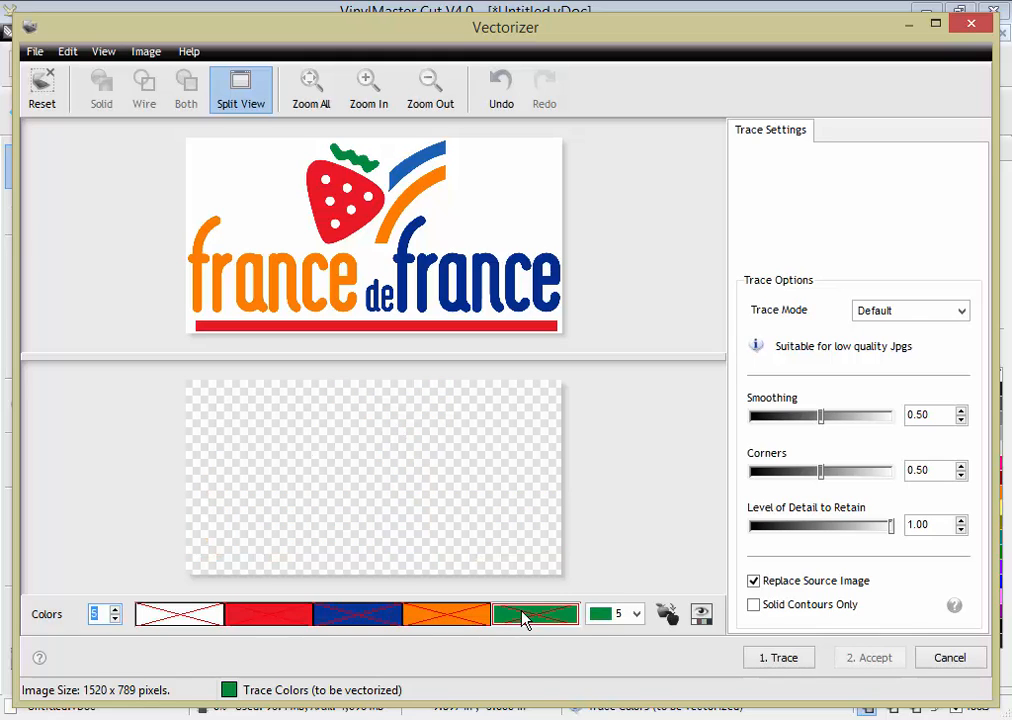
left_click(534, 613)
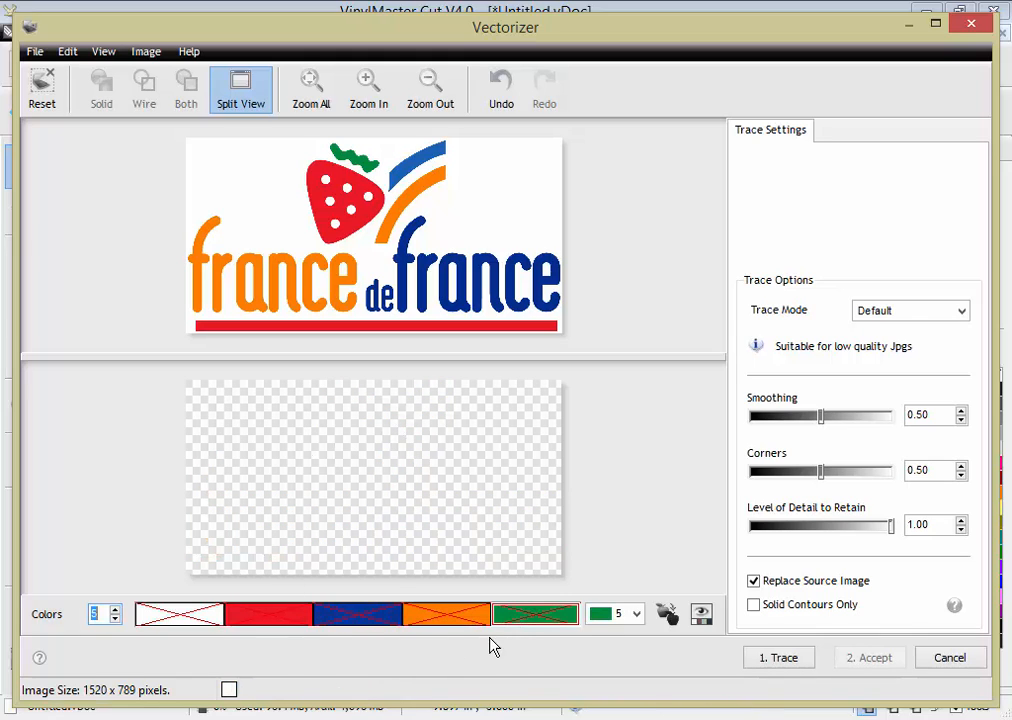
left_click(779, 657)
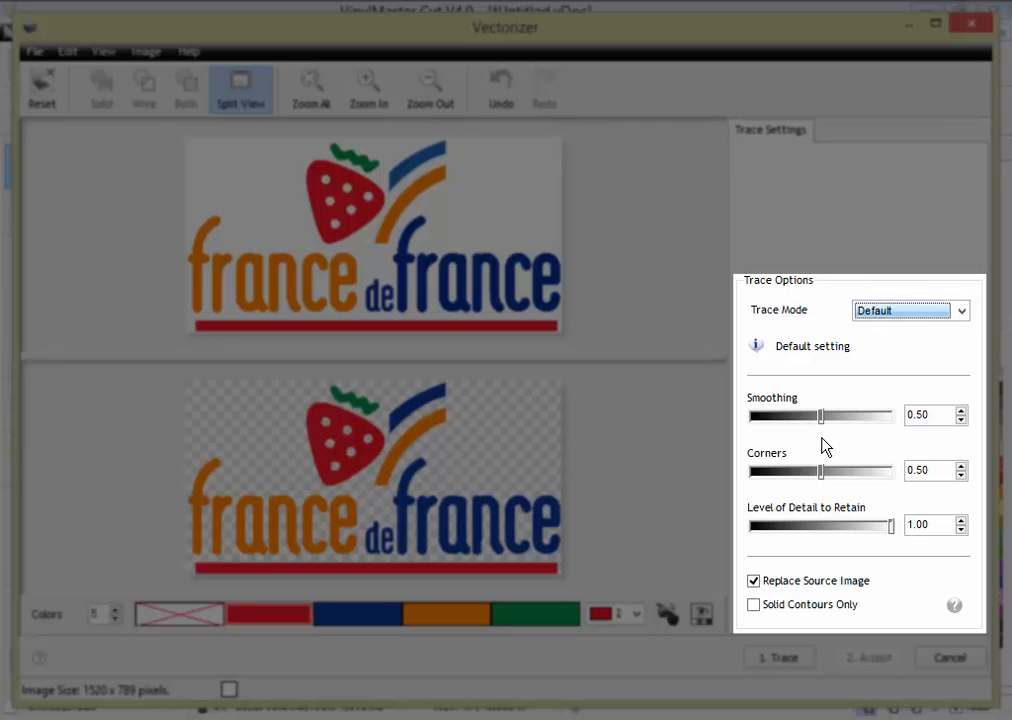
mouse_move(838, 446)
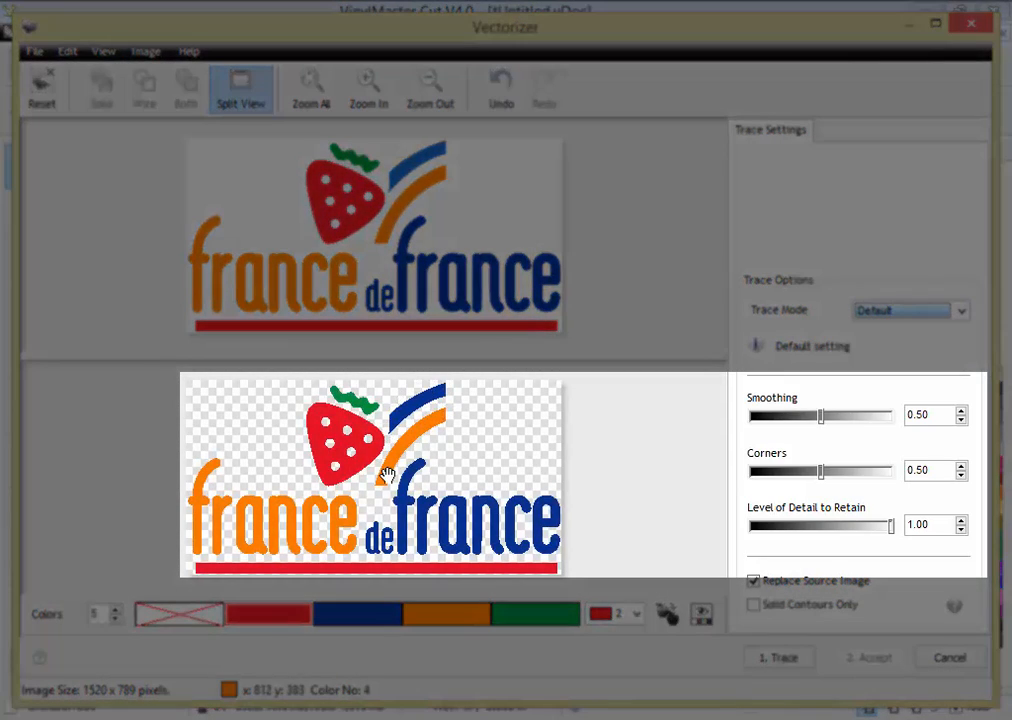
Lower trace smoothing to about 0.06 and drag corners down to its minimum
left_click_drag(821, 415, 835, 415)
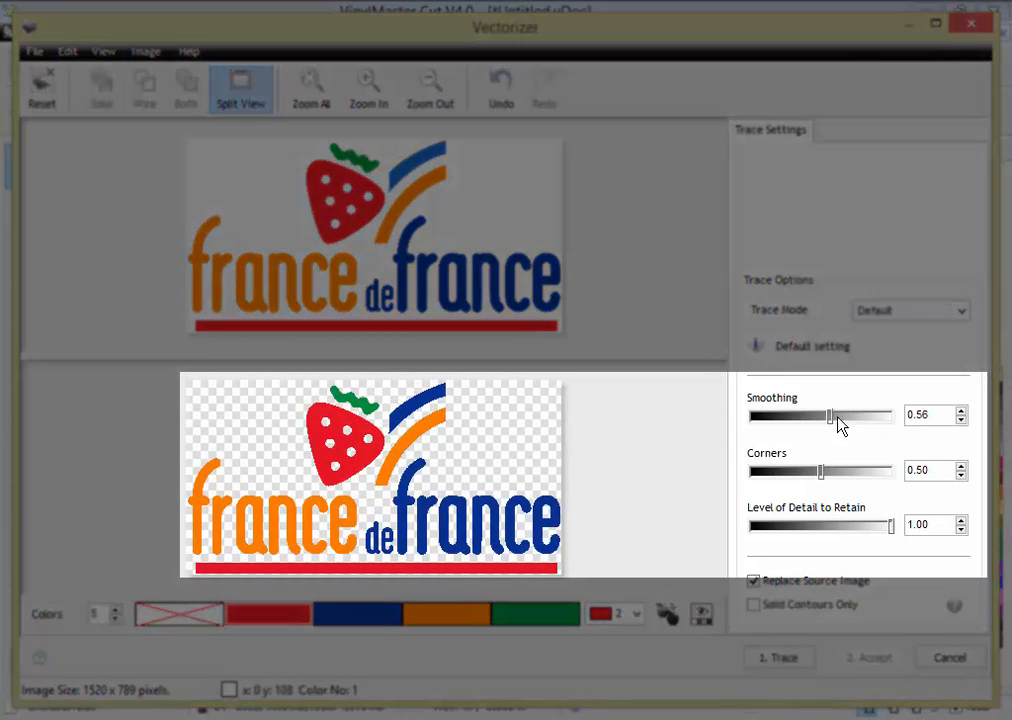
left_click_drag(830, 415, 890, 415)
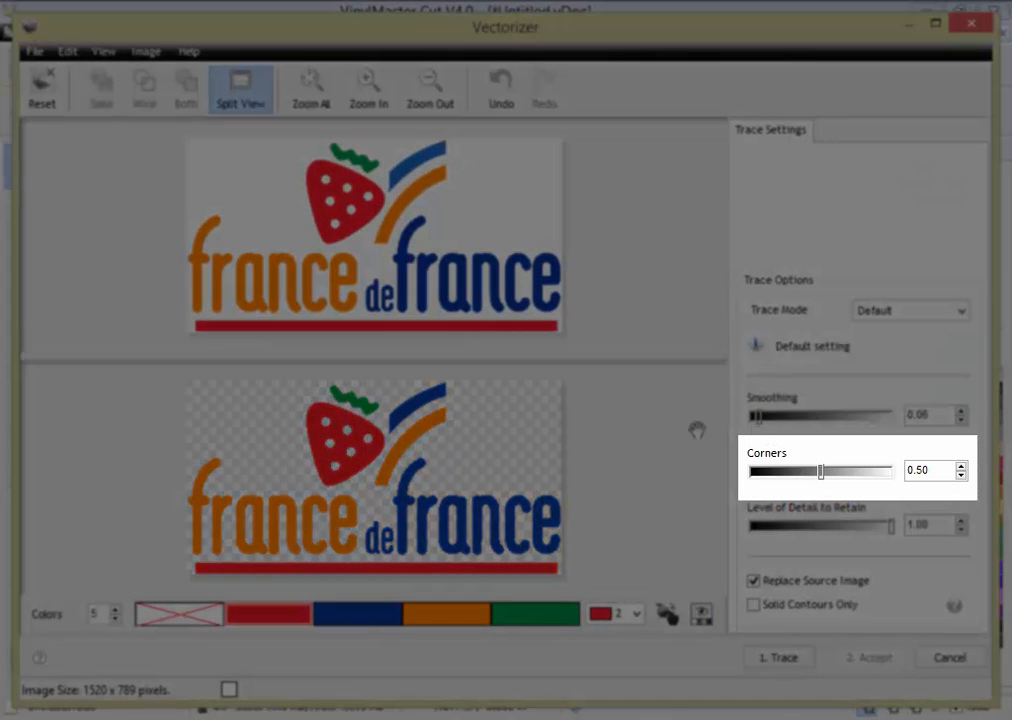
mouse_move(331, 478)
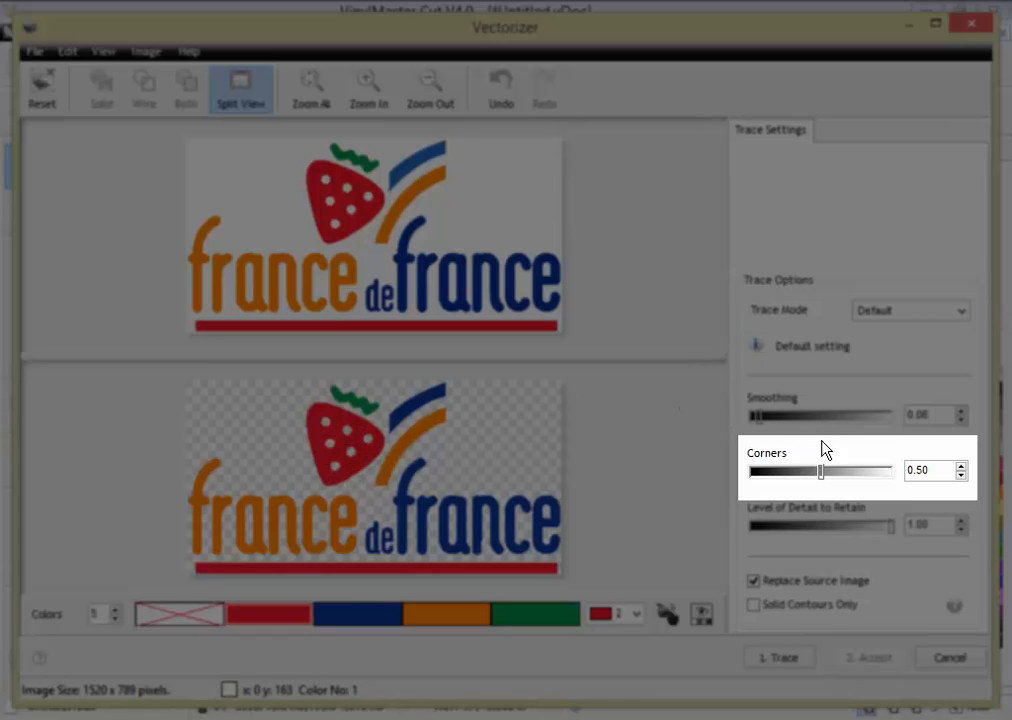
mouse_move(823, 480)
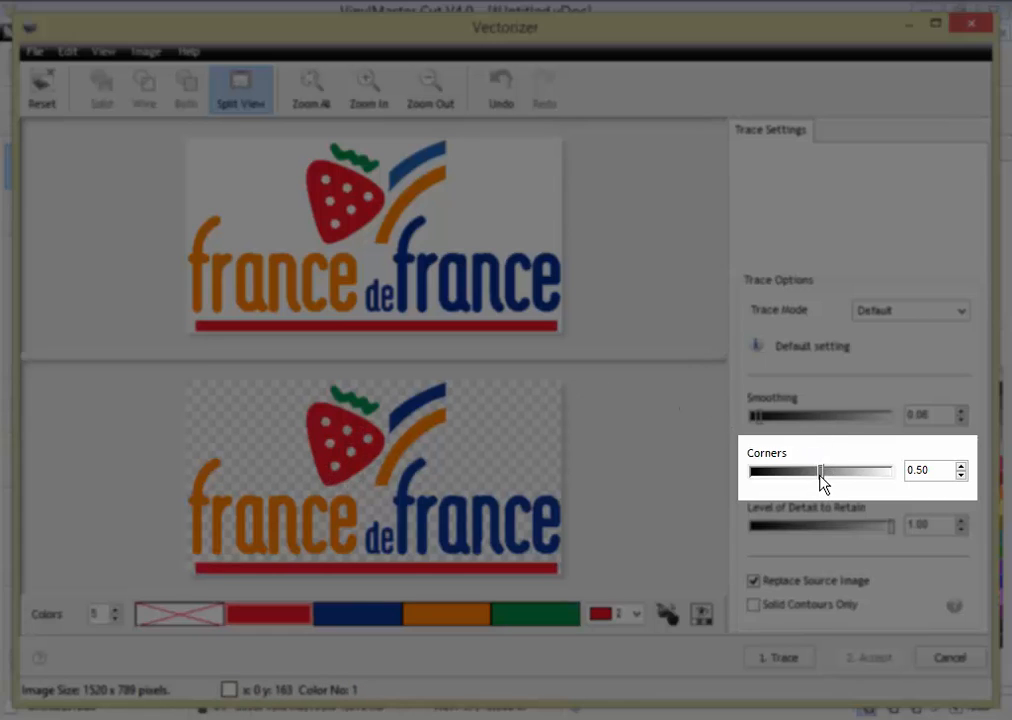
left_click_drag(820, 471, 753, 471)
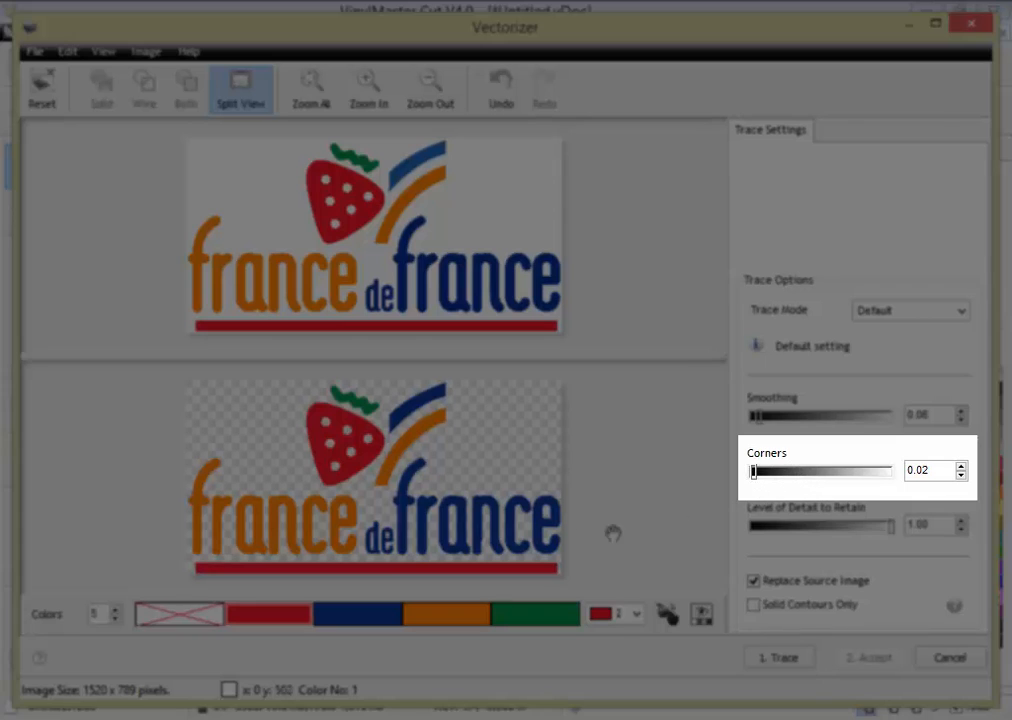
mouse_move(560, 570)
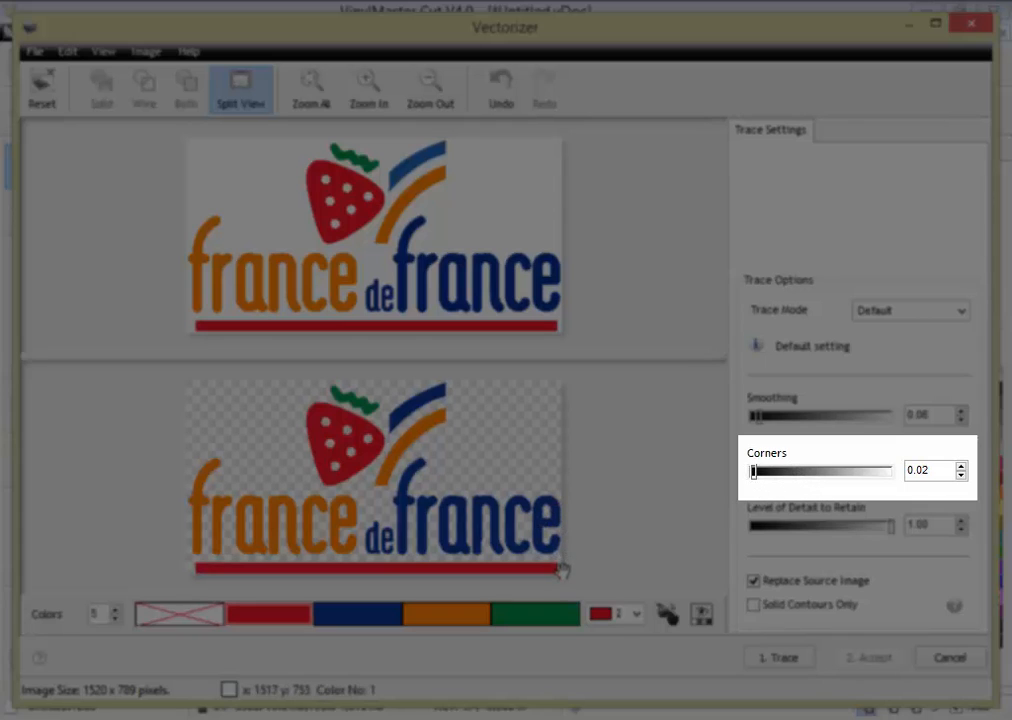
mouse_move(745, 494)
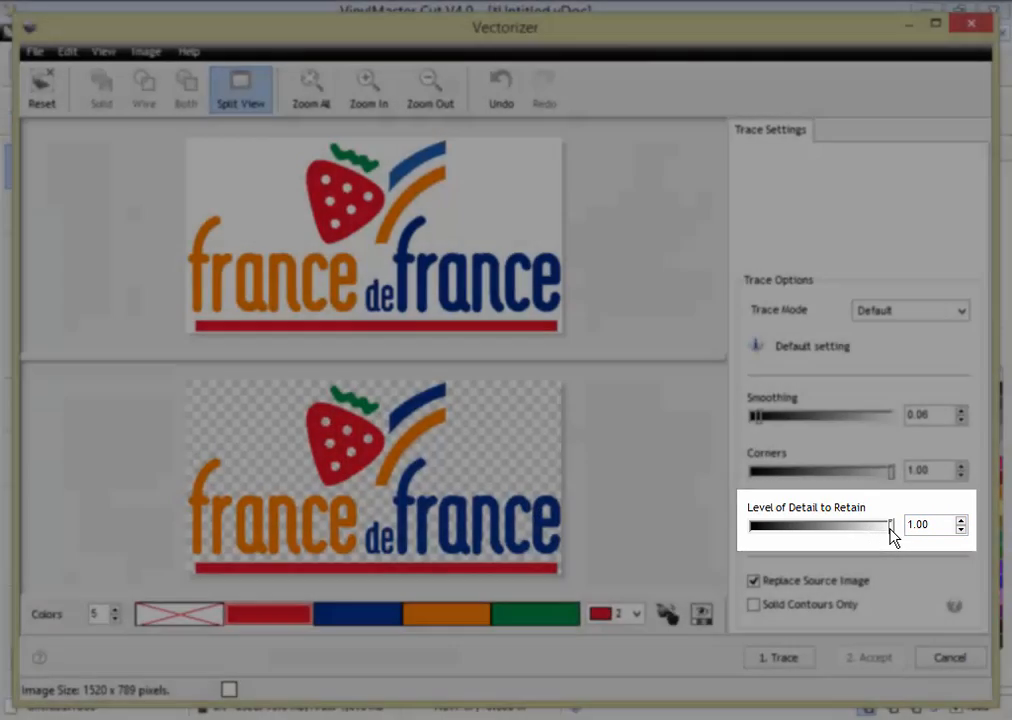
Switch to Default trace mode (0.50 smoothing and corners) and turn off Replace Source Image
left_click(954, 310)
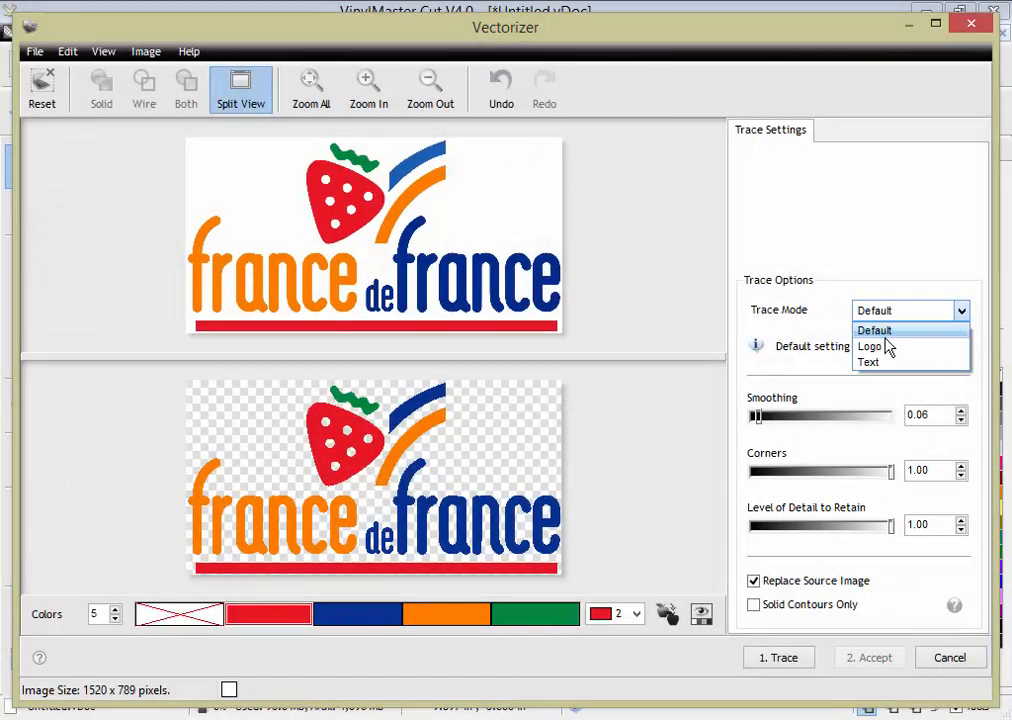
left_click(874, 330)
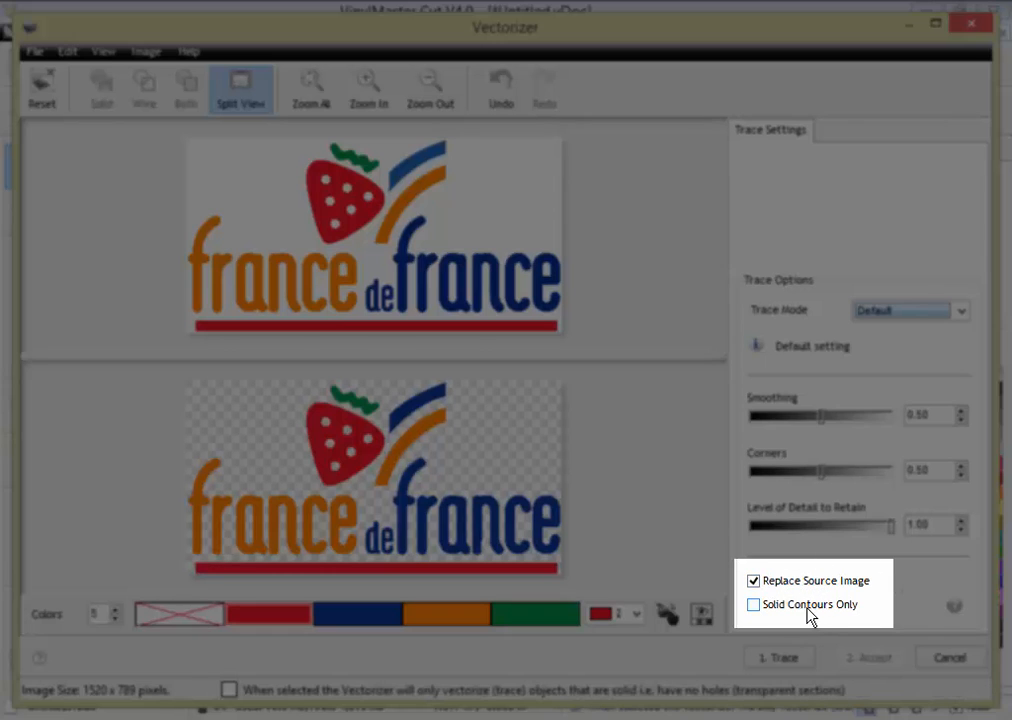
mouse_move(790, 612)
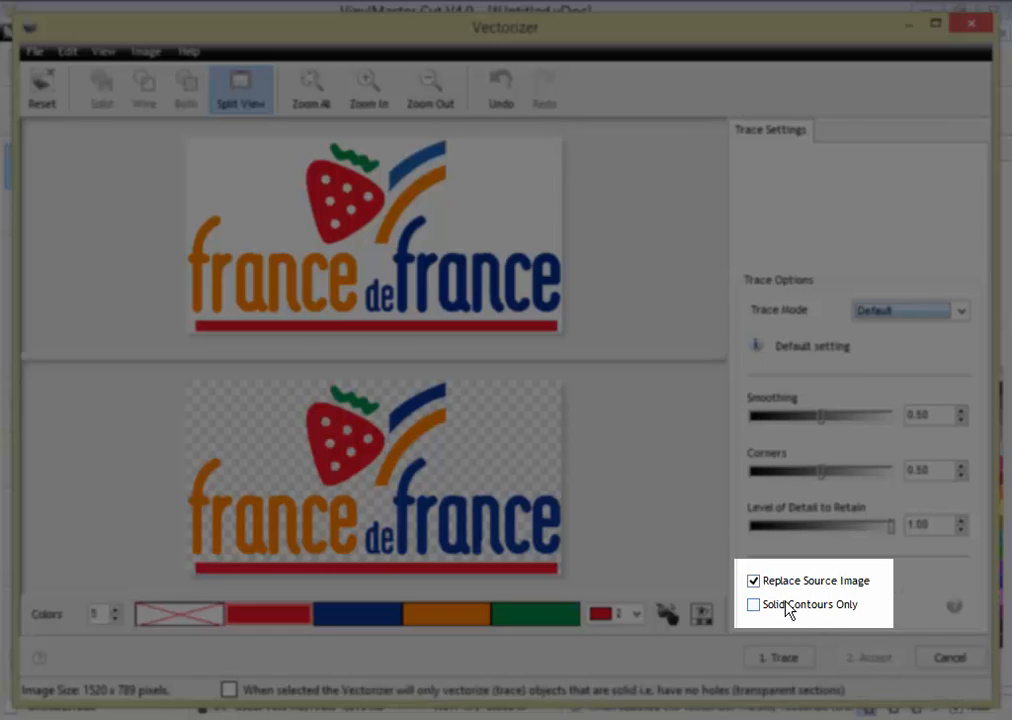
left_click(753, 580)
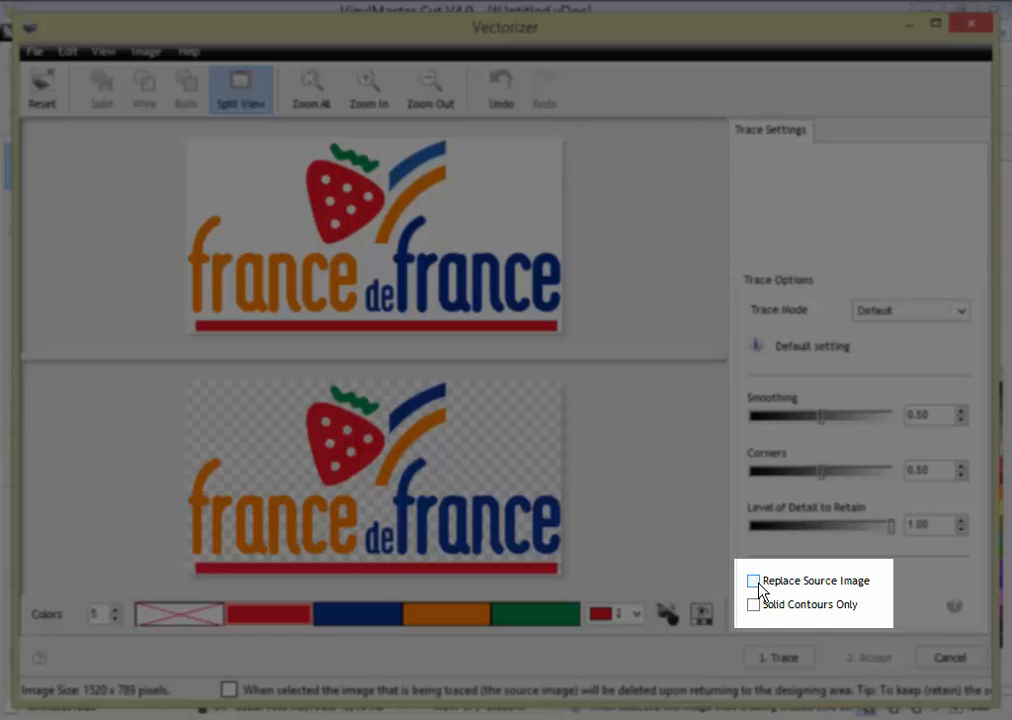
mouse_move(520, 285)
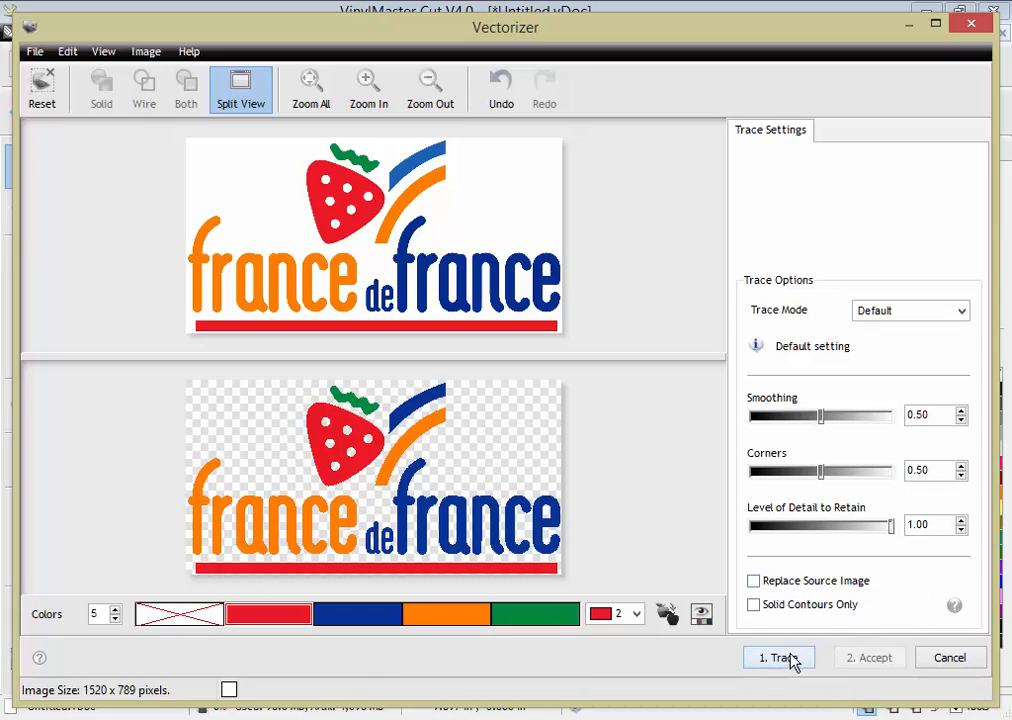
Trace the logo, check it in Solid view, and accept the vectors onto the page
left_click(778, 657)
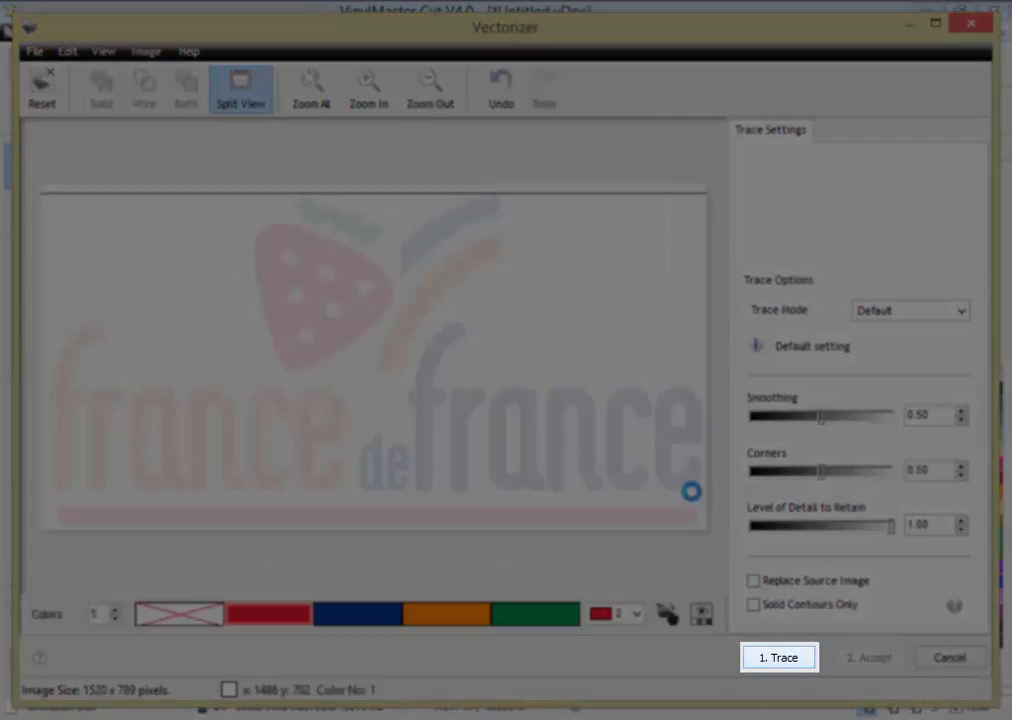
left_click(779, 657)
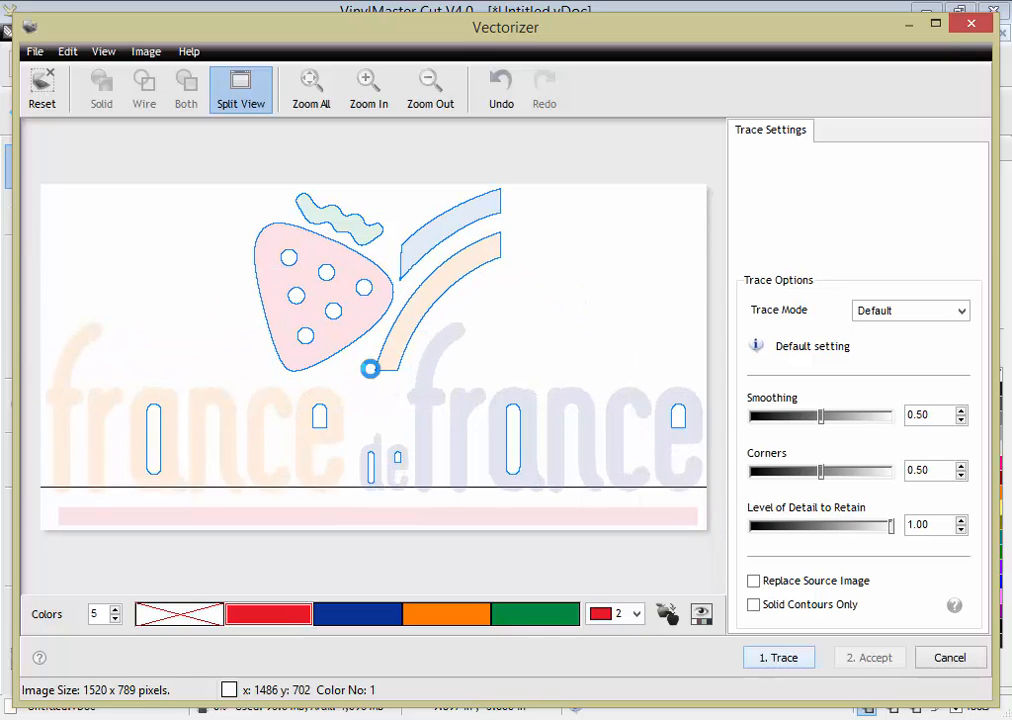
left_click(779, 656)
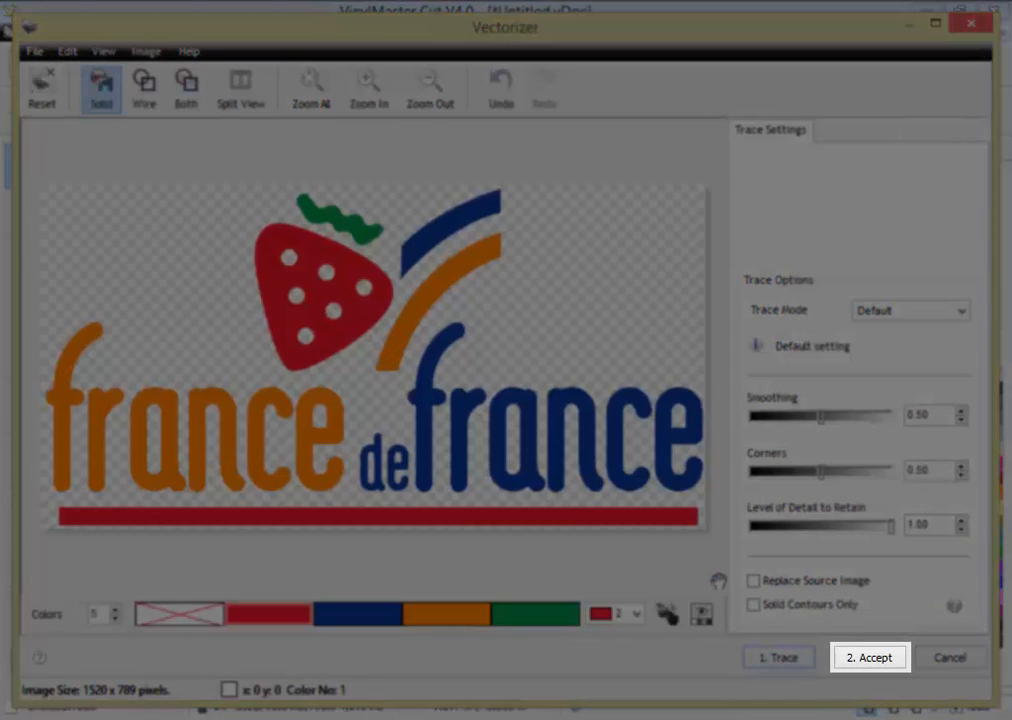
left_click(870, 657)
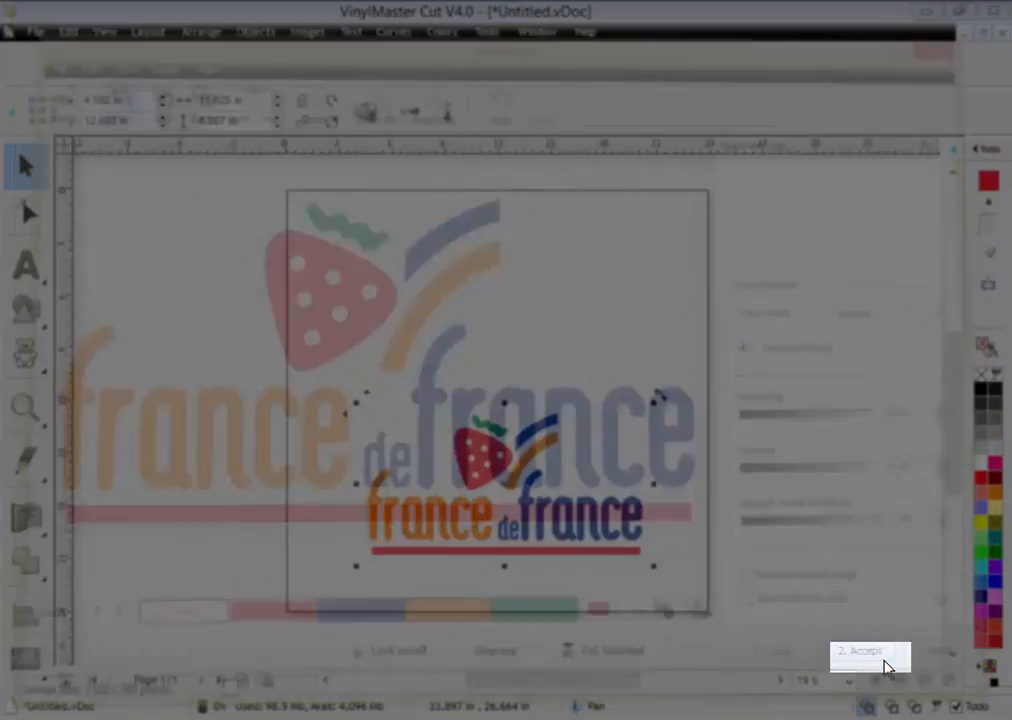
Zoom in on the traced strawberry and lettering outlines
left_click(867, 652)
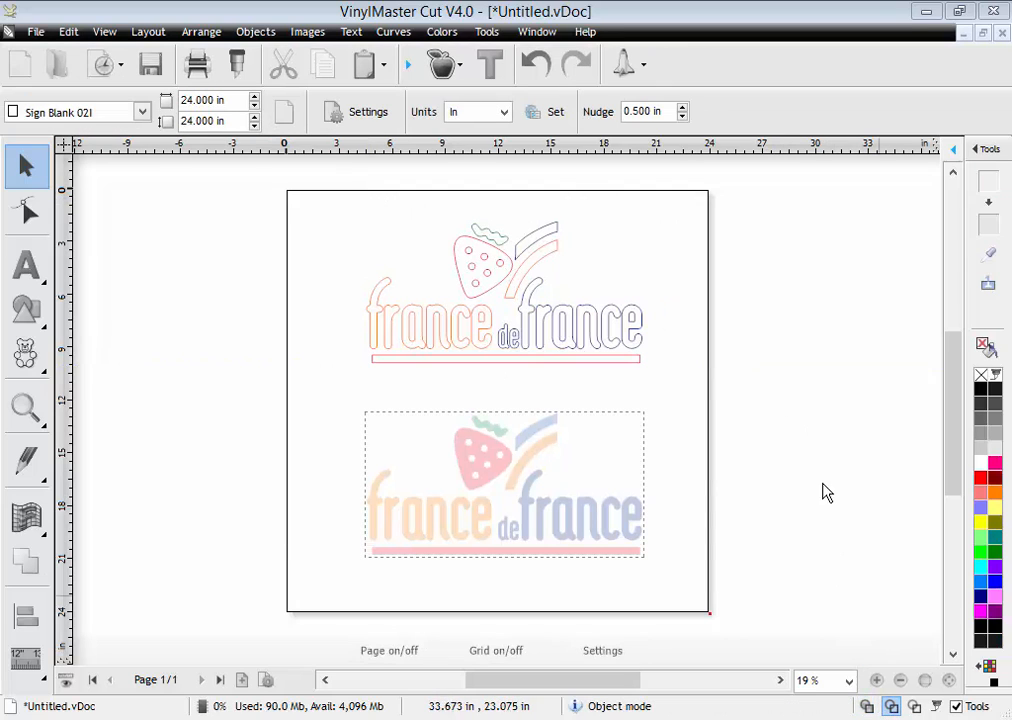
mouse_move(562, 310)
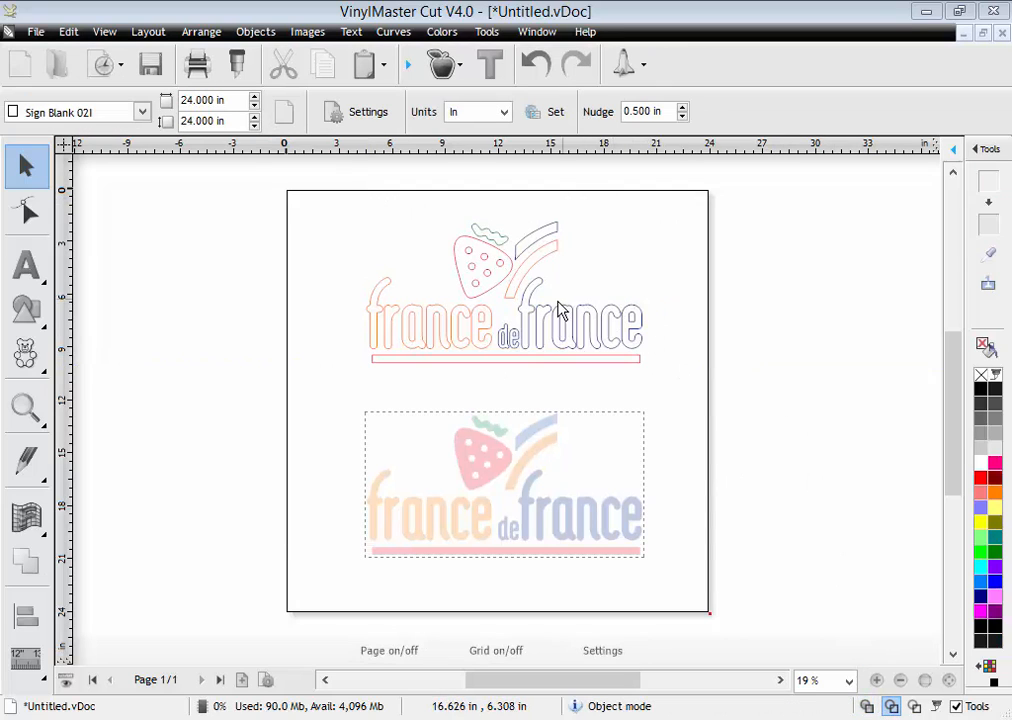
mouse_move(546, 451)
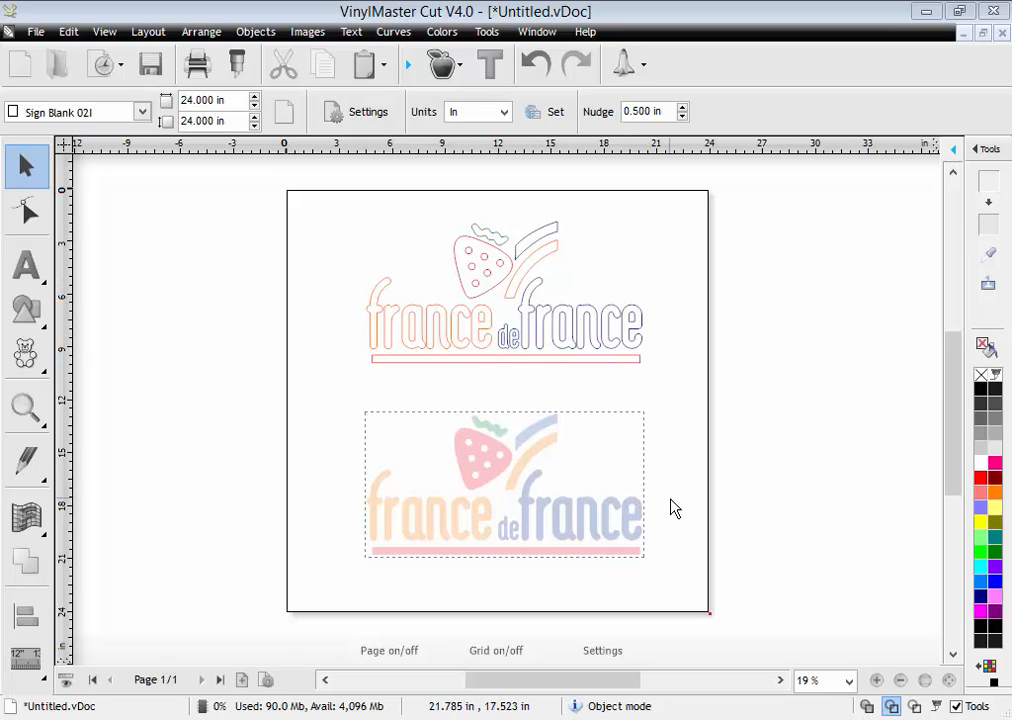
left_click(23, 408)
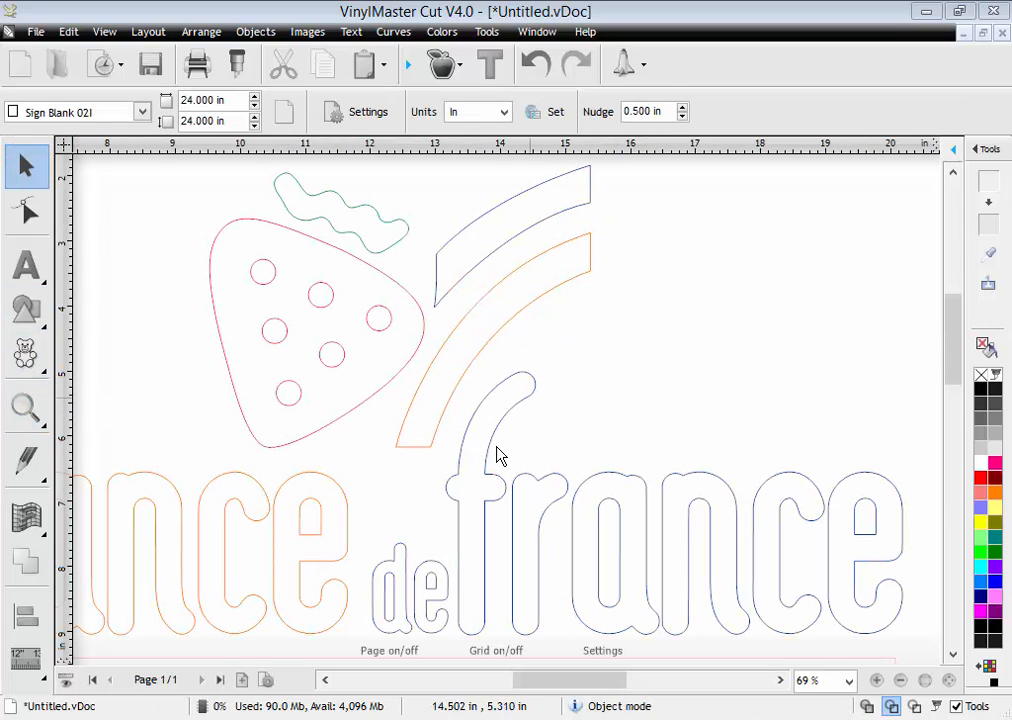
Drag the traced r's right-shoulder node, then preview the blue colour layer for cutting
left_click(25, 212)
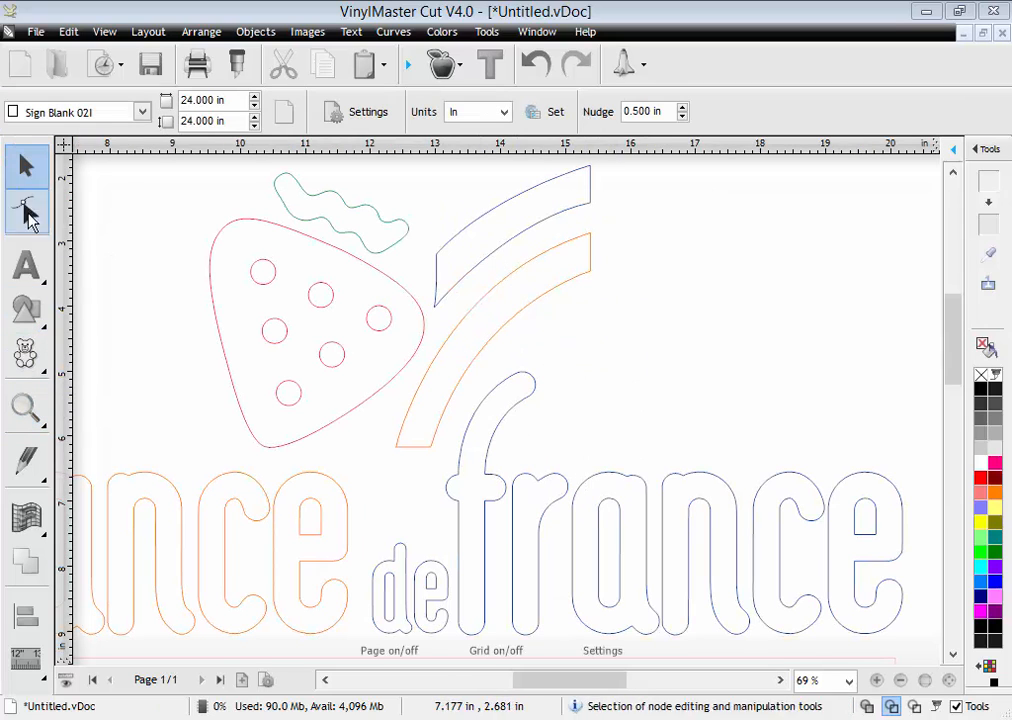
left_click(25, 210)
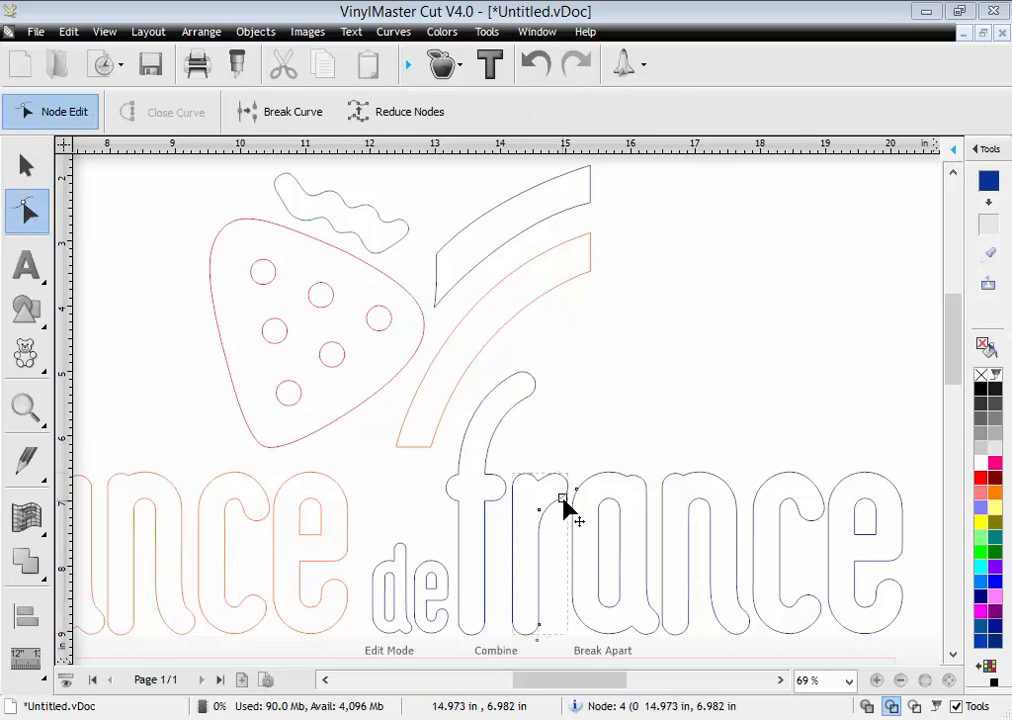
left_click(20, 405)
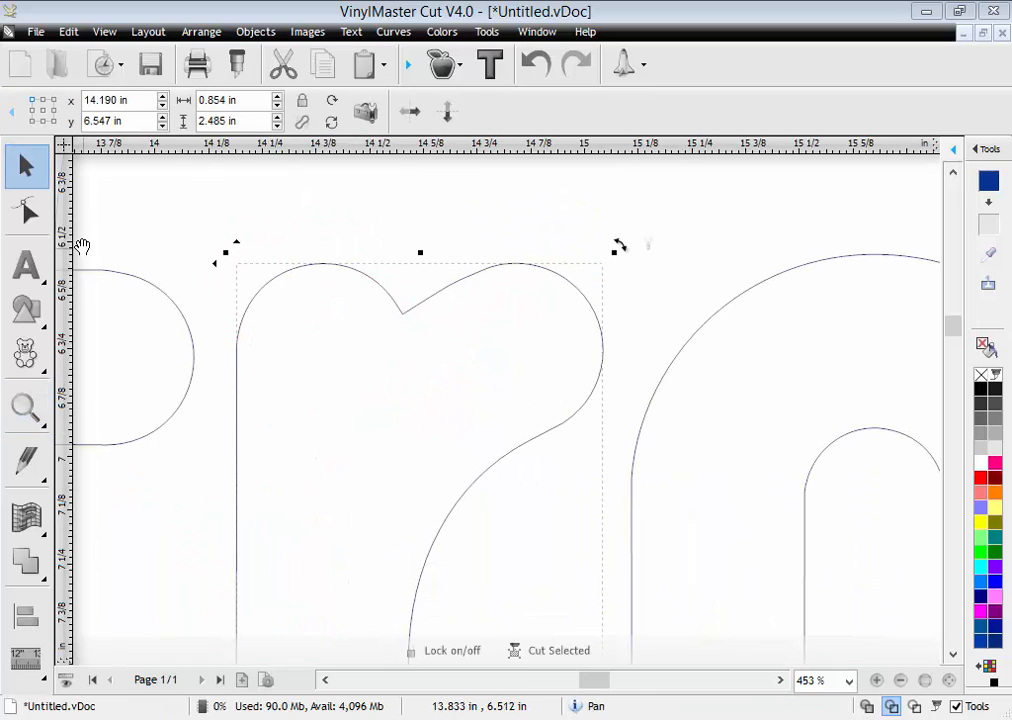
left_click(20, 213)
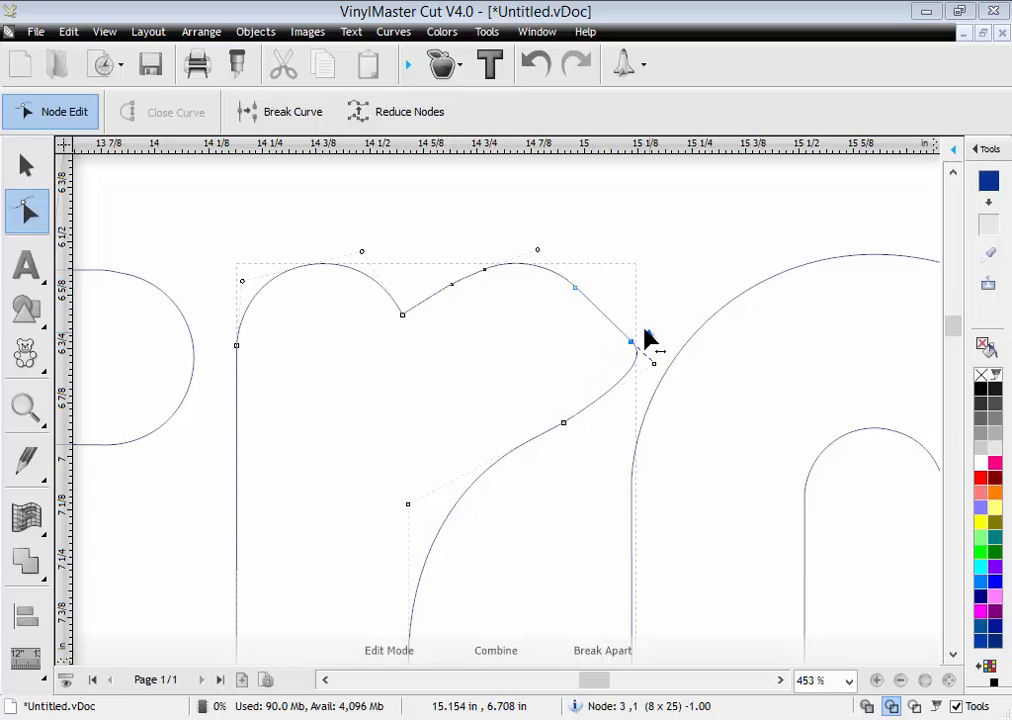
left_click_drag(630, 340, 578, 225)
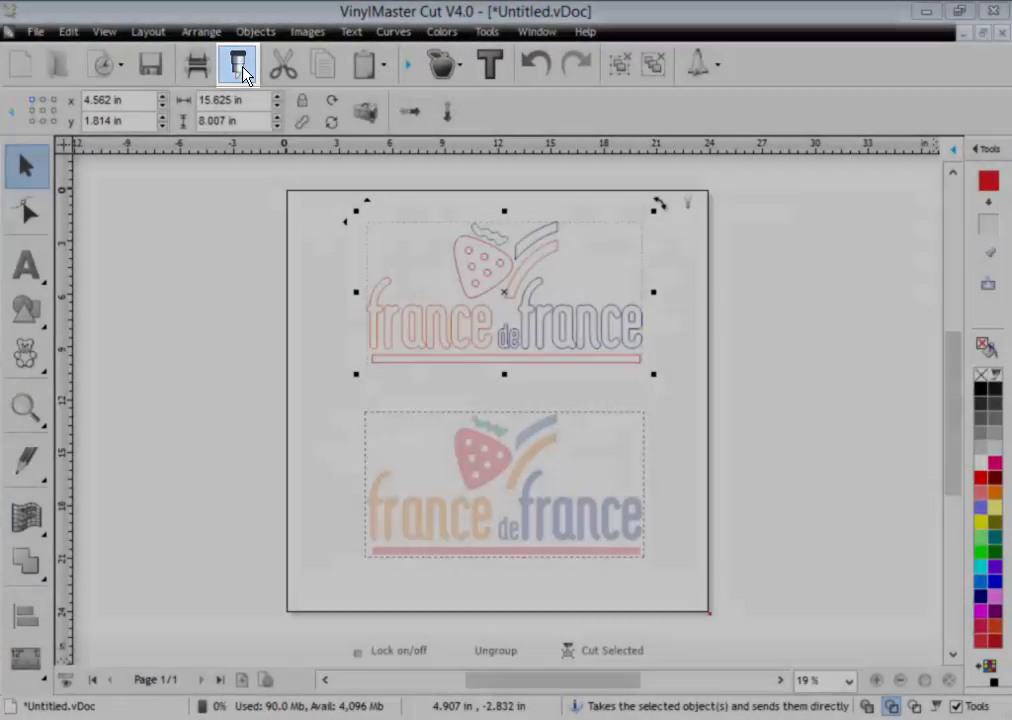
left_click(237, 64)
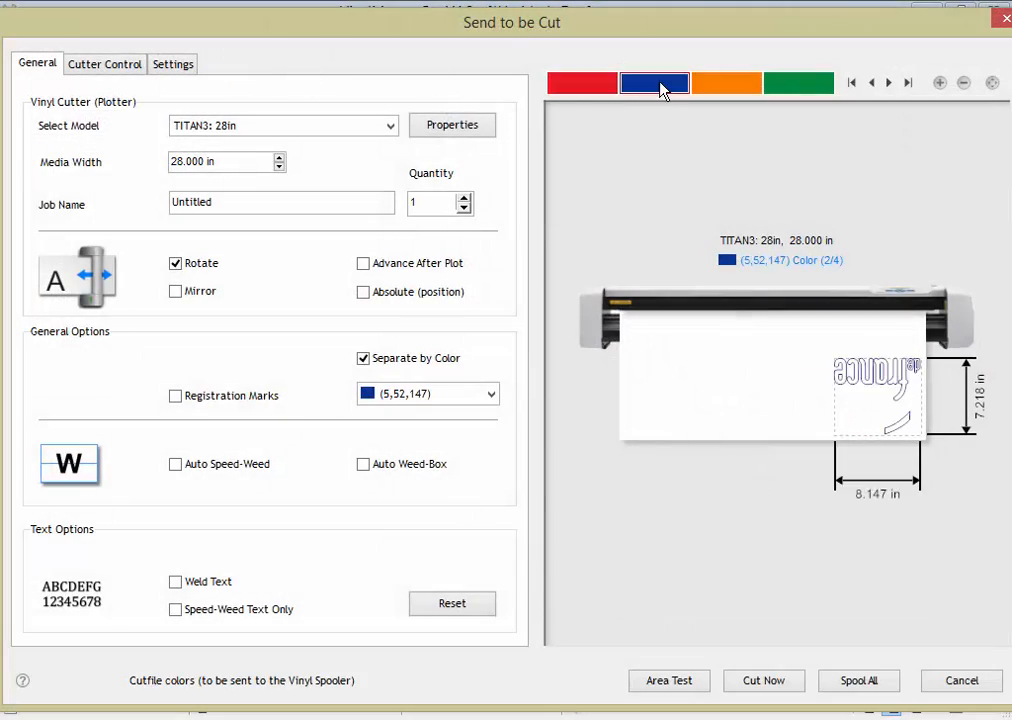
left_click(579, 82)
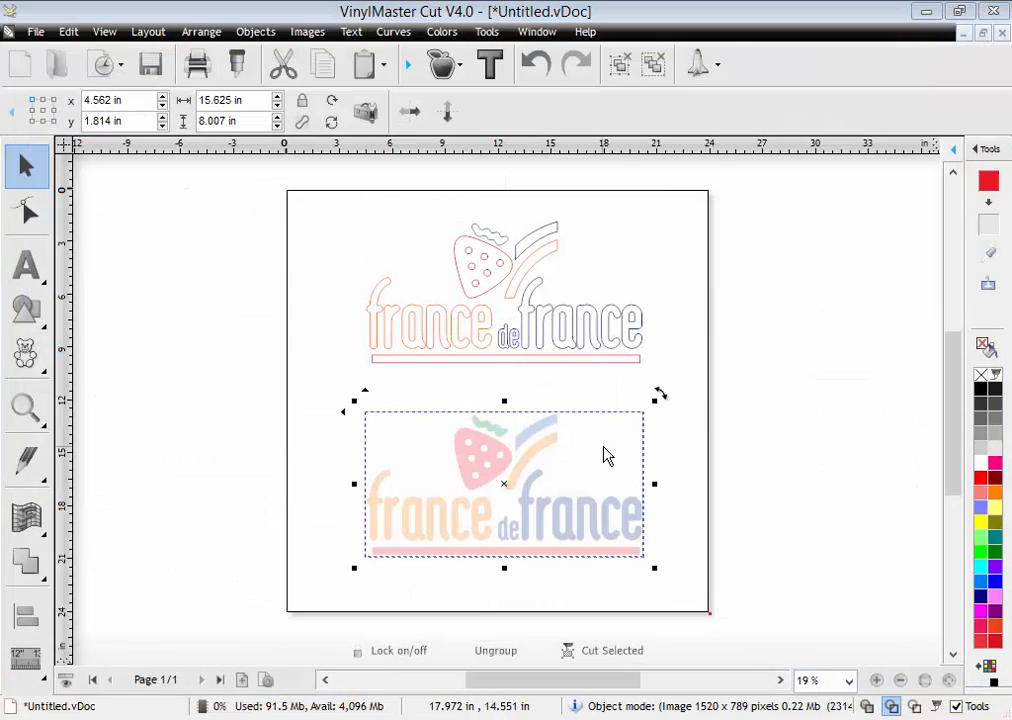
left_click(612, 650)
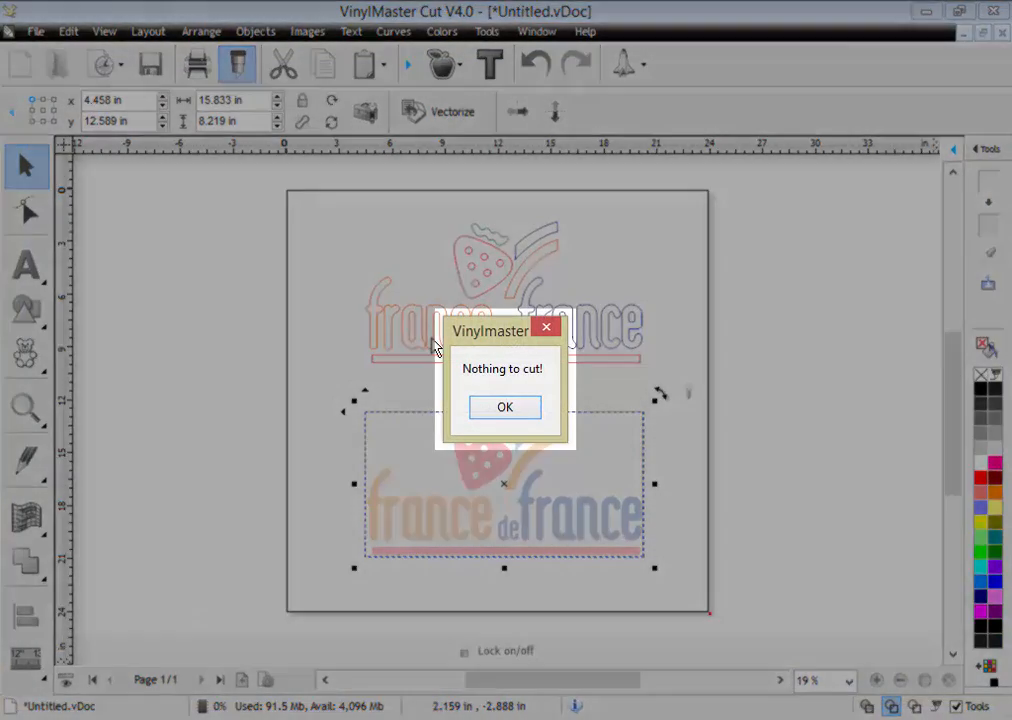
mouse_move(574, 440)
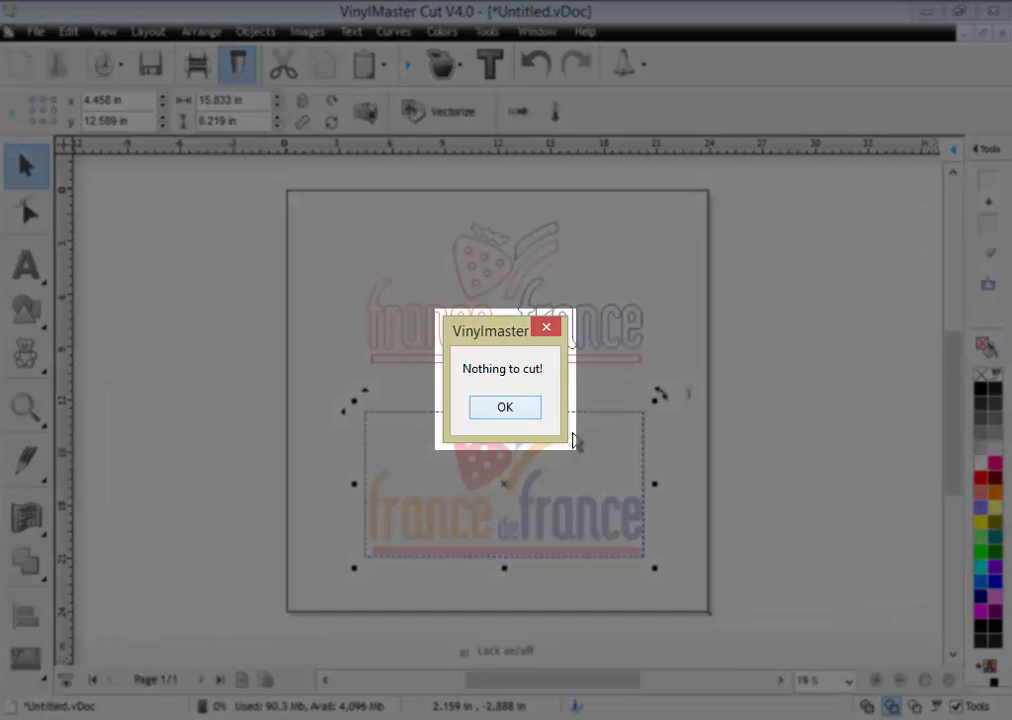
mouse_move(515, 422)
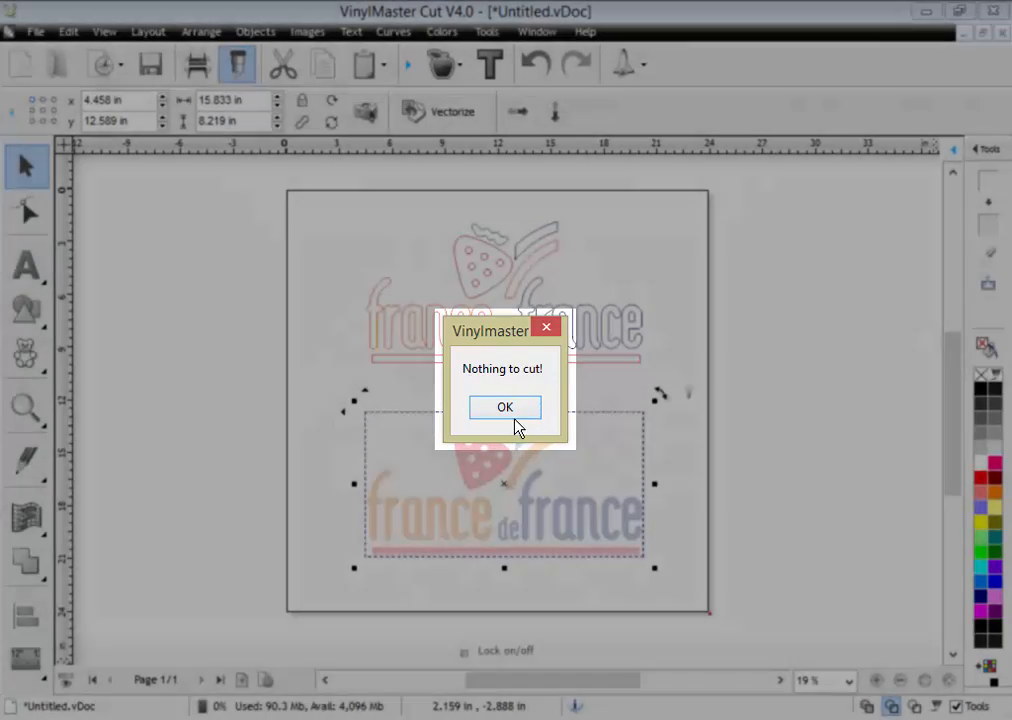
left_click(504, 407)
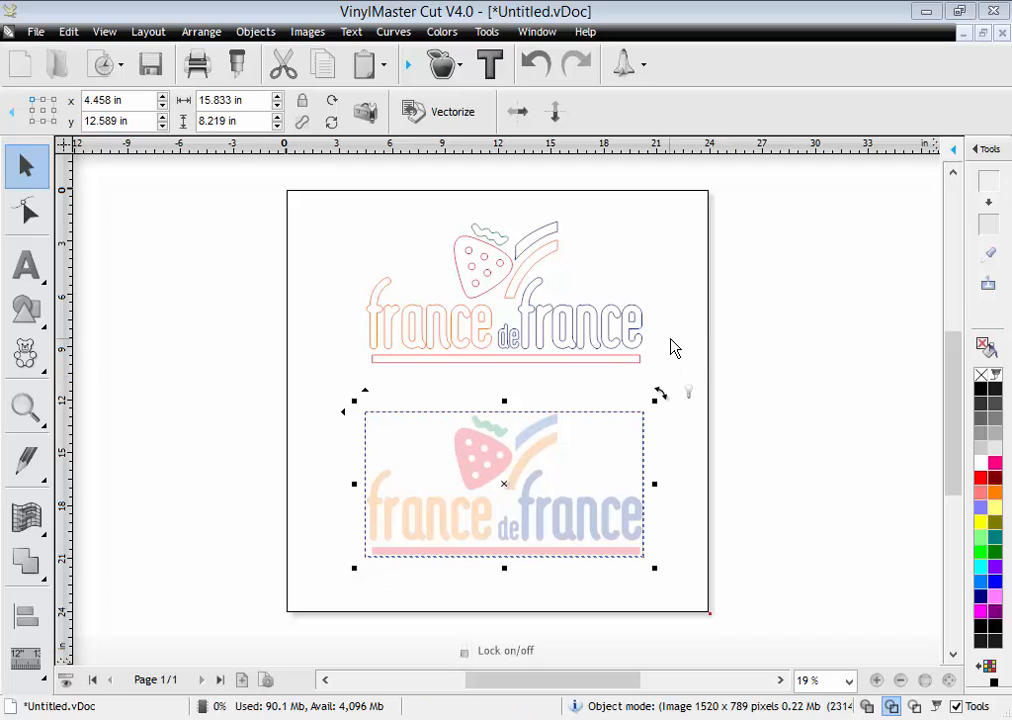